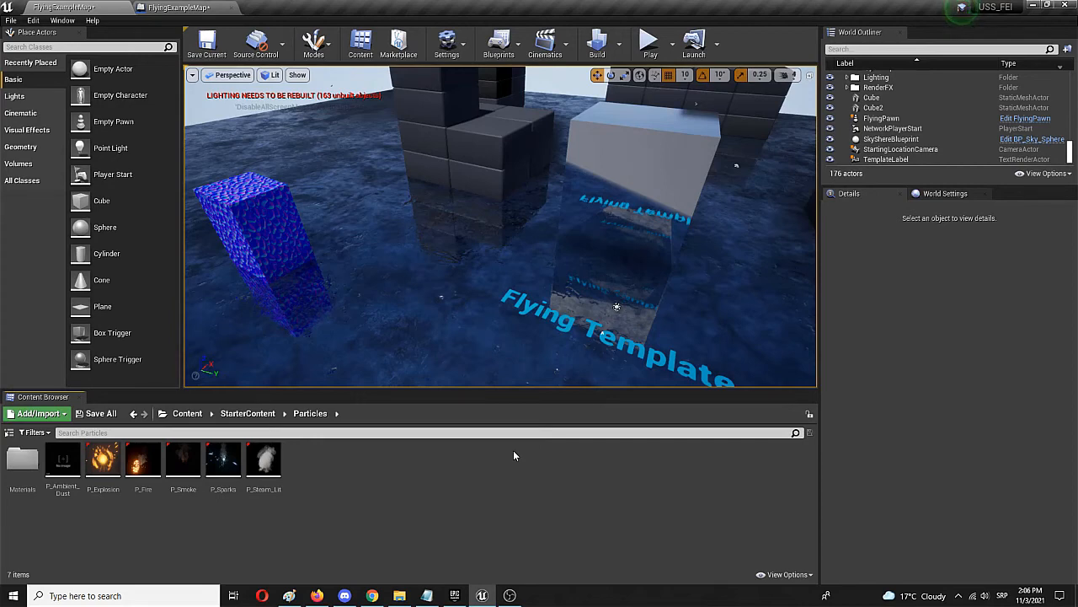
mouse_move(529, 493)
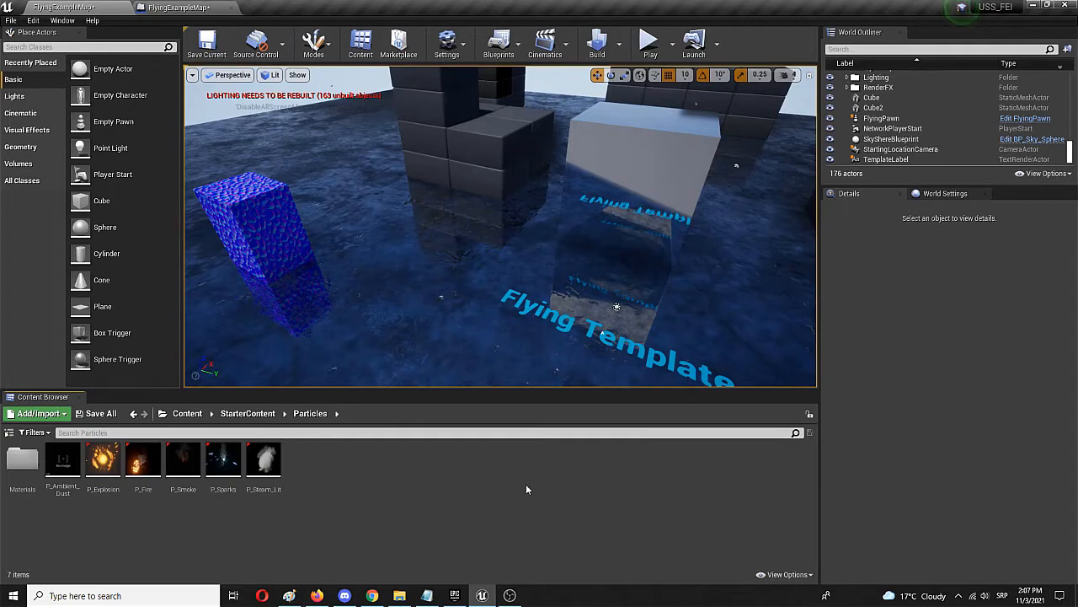
mouse_move(491, 457)
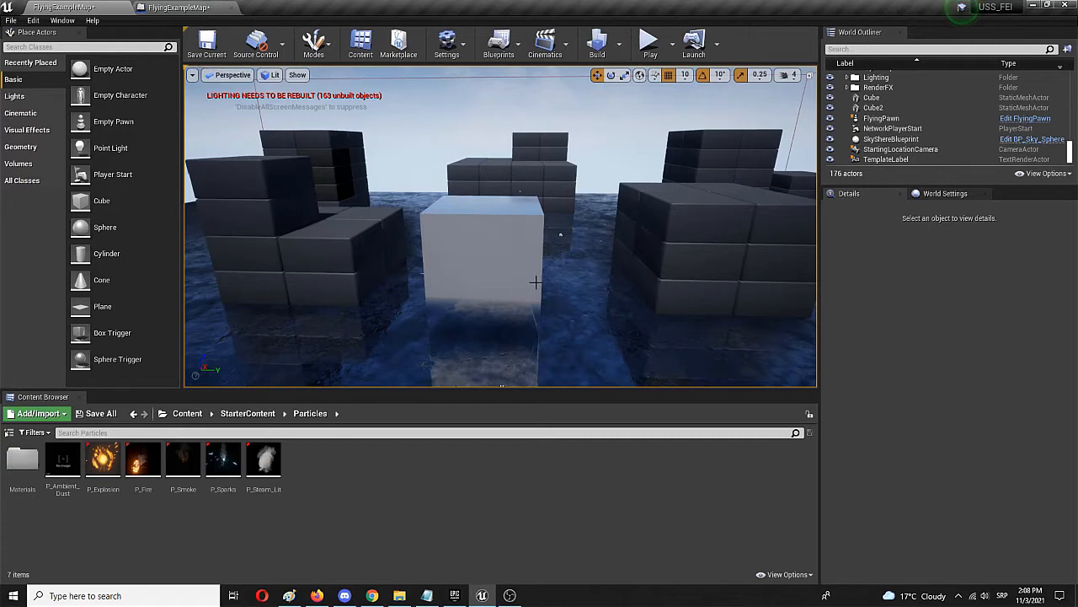
Step: Fly the viewport camera down until the white cube's top face fills the view
left_click_drag(535, 282, 544, 245)
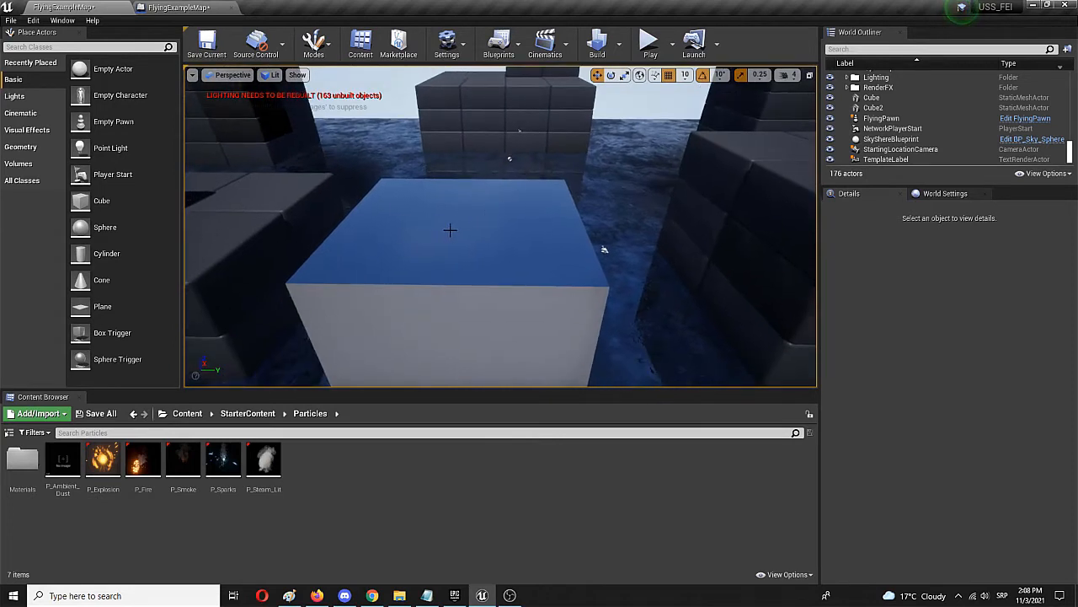
mouse_move(414, 237)
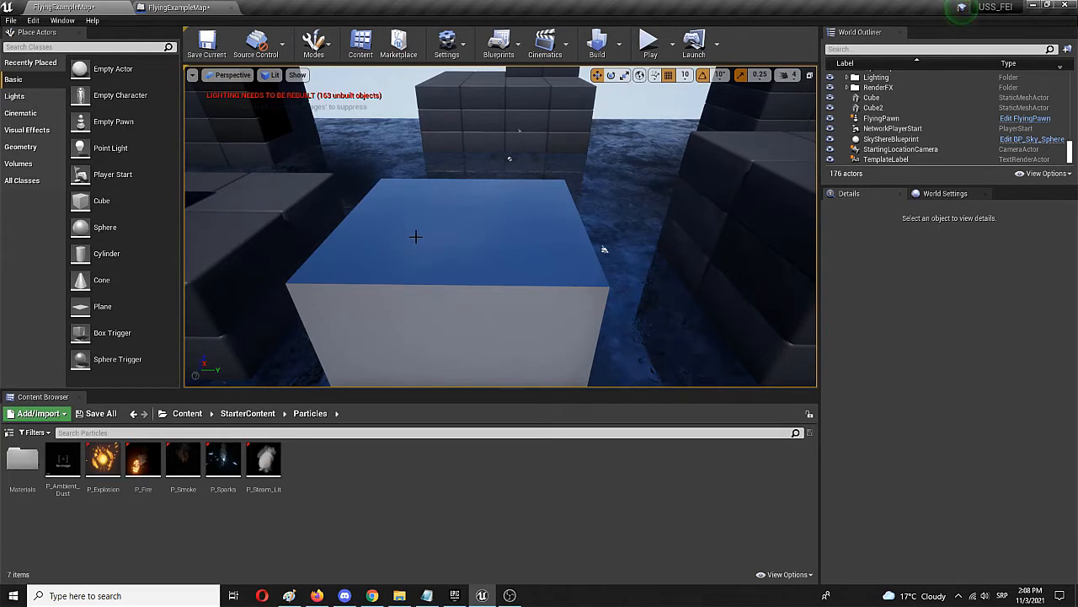
mouse_move(455, 226)
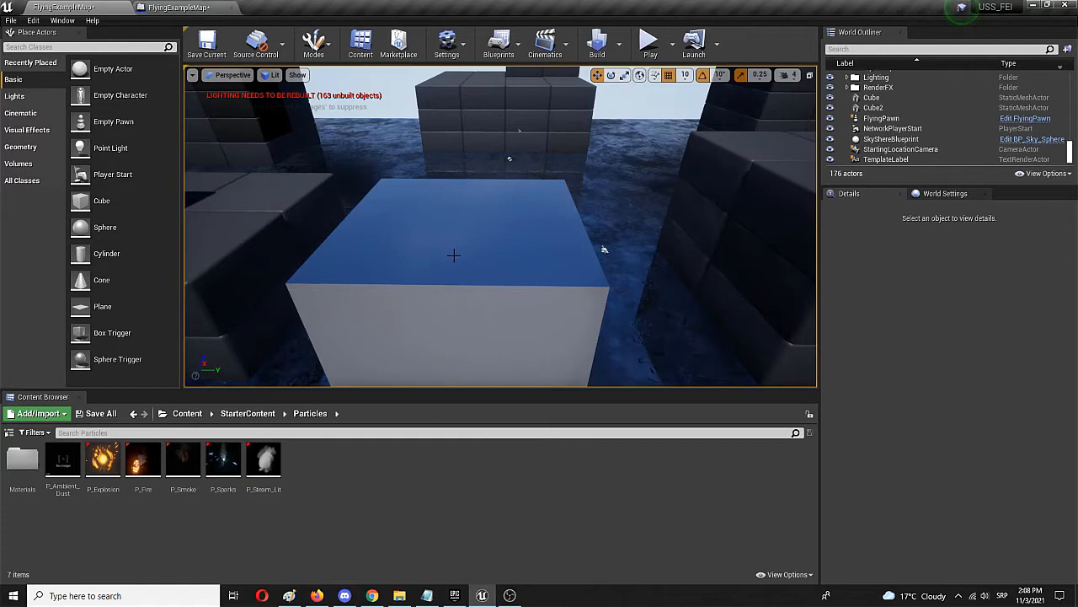
mouse_move(414, 215)
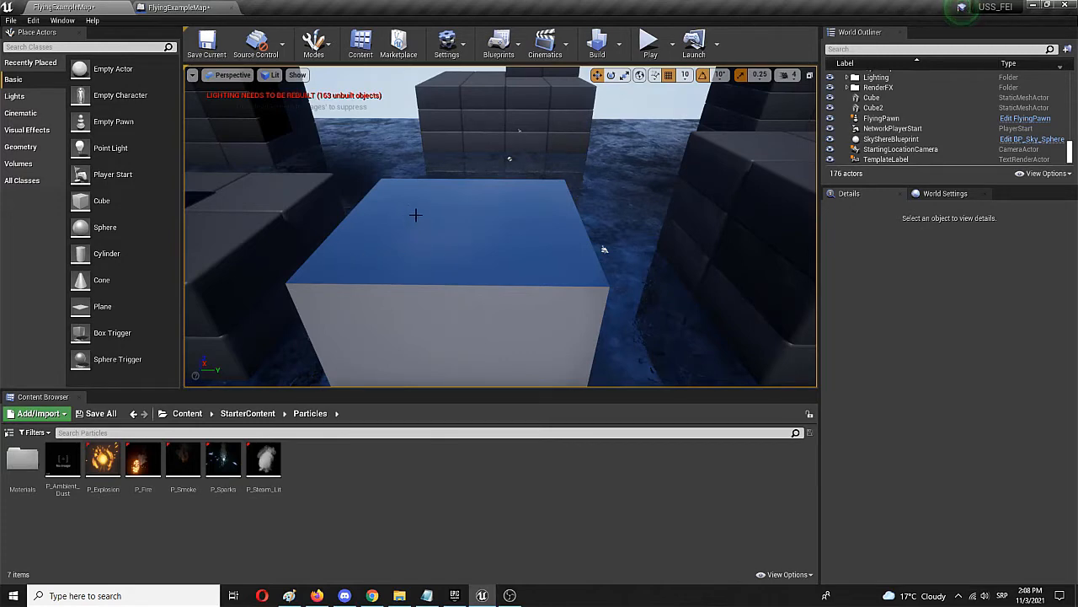
mouse_move(103, 459)
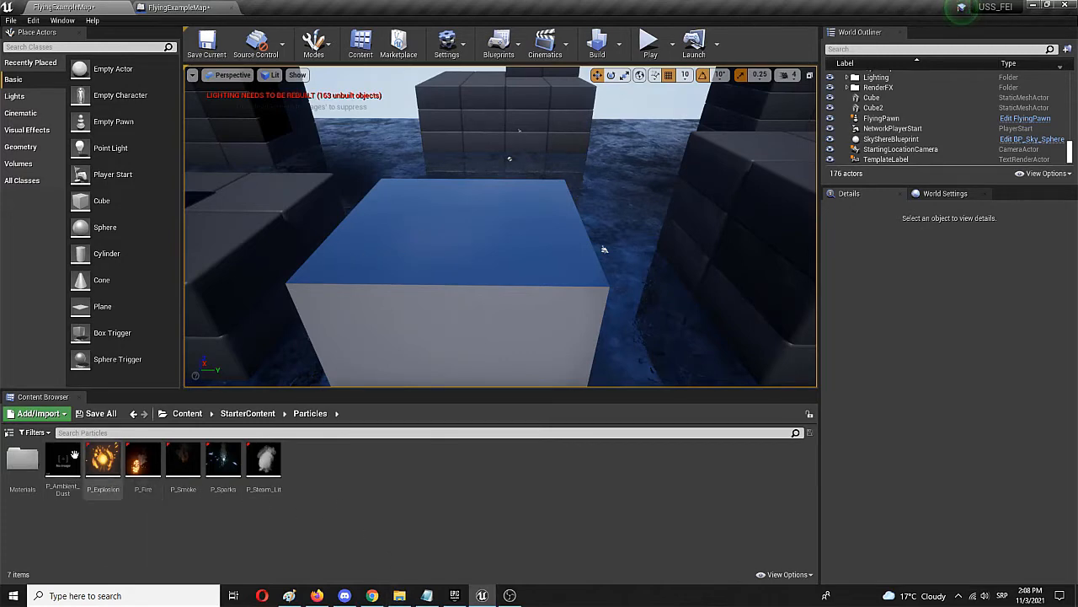
mouse_move(317, 490)
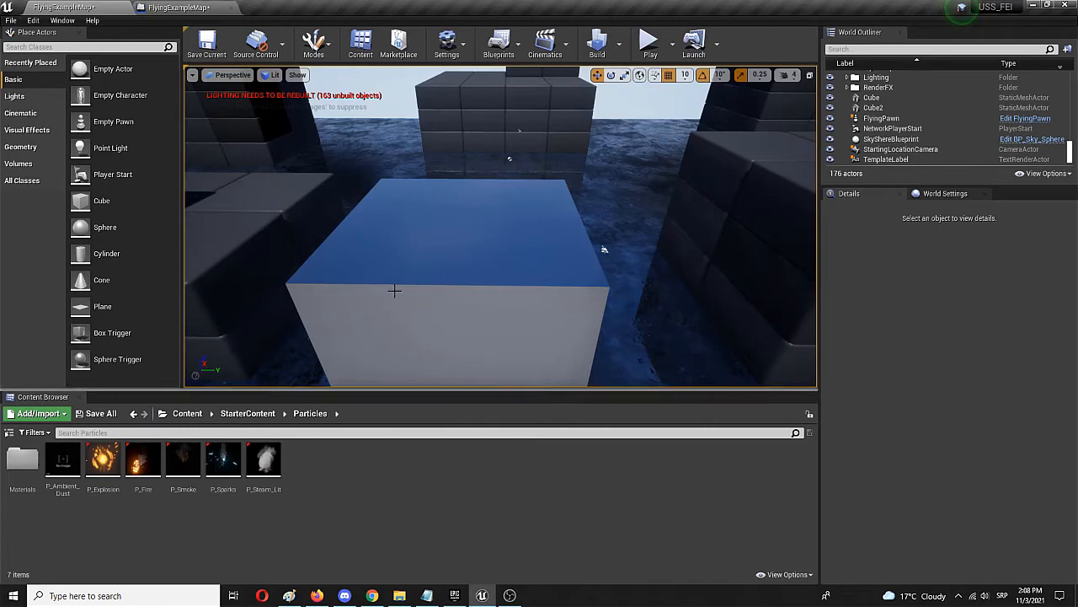
Step: Drop P_Explosion onto the white cube and uncheck its Auto Activate
left_click(103, 459)
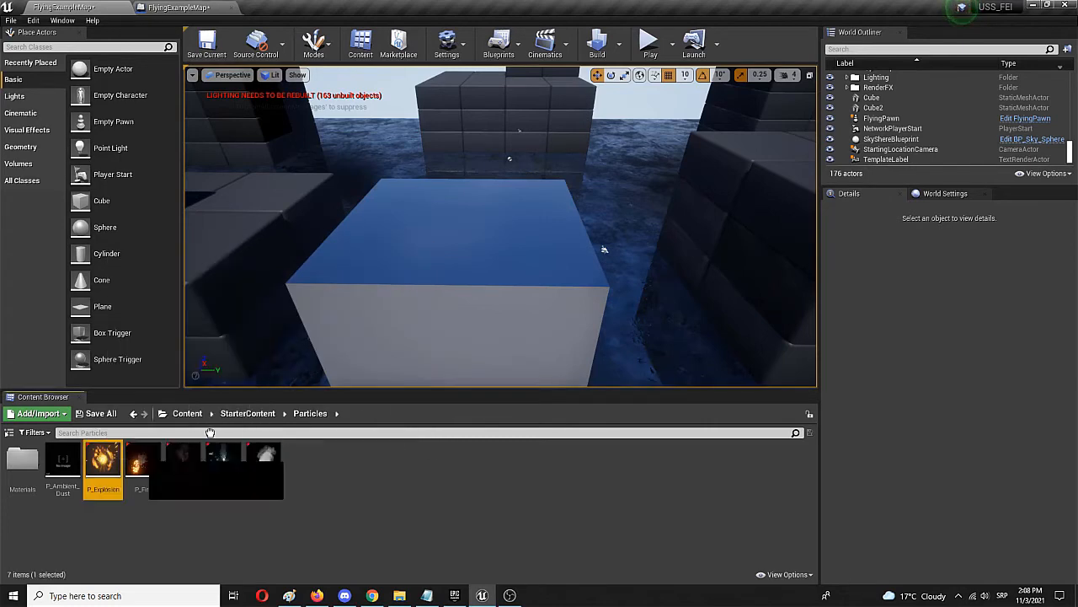
left_click_drag(103, 459, 451, 227)
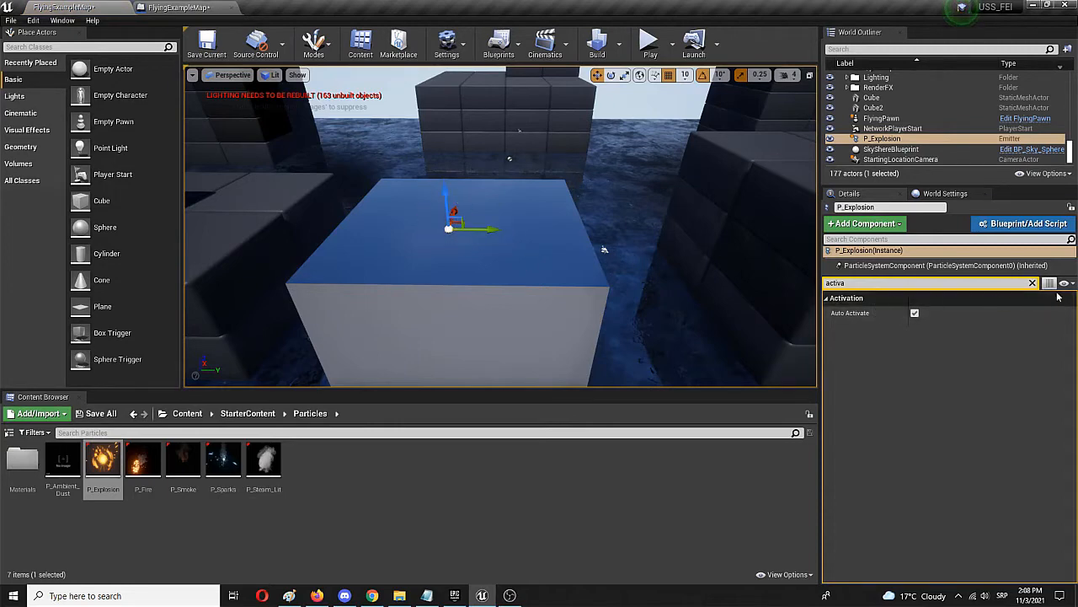
left_click(1032, 282)
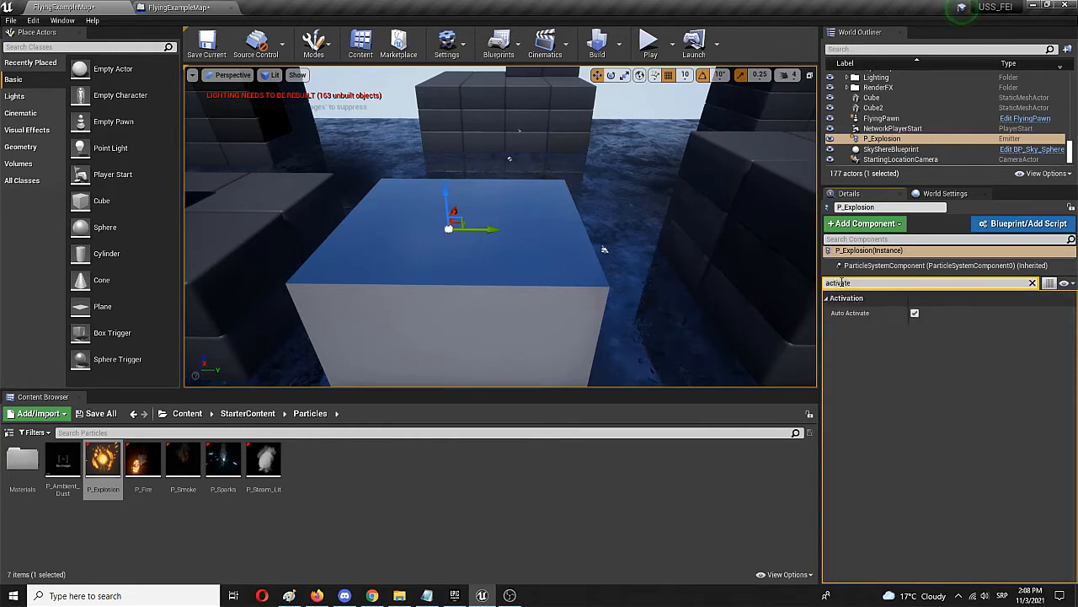
left_click(915, 313)
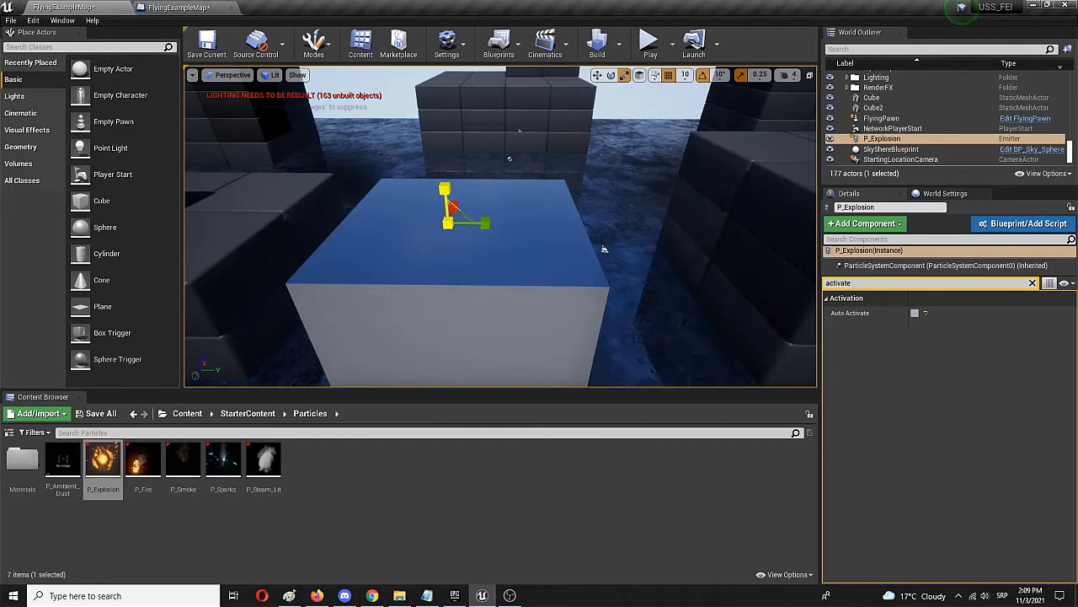
left_click(610, 75)
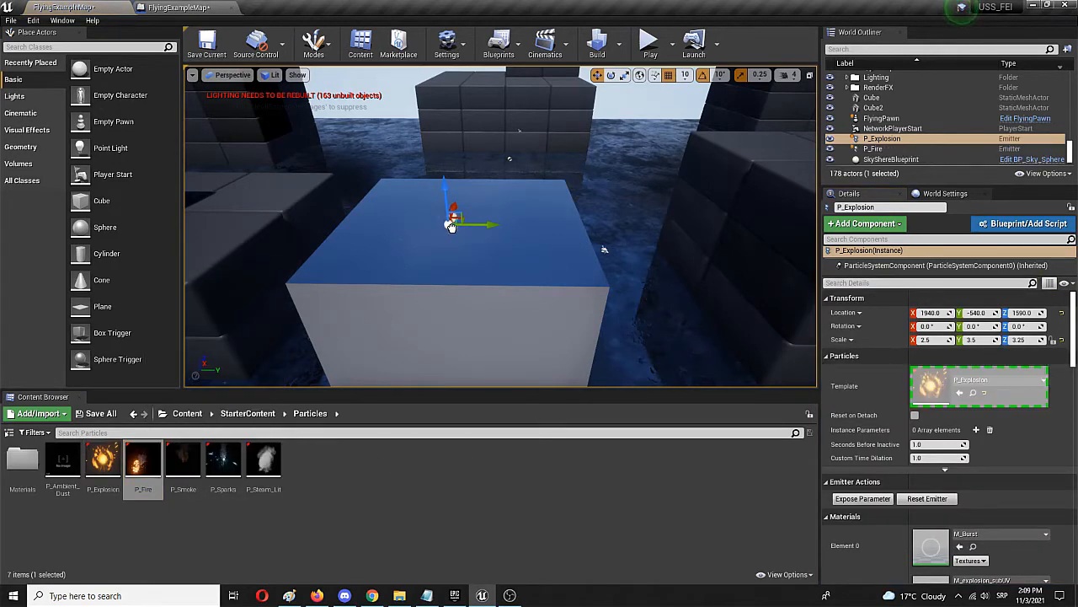
Step: Put P_Fire on the cube top and uncheck Auto Activate in Details
left_click(873, 148)
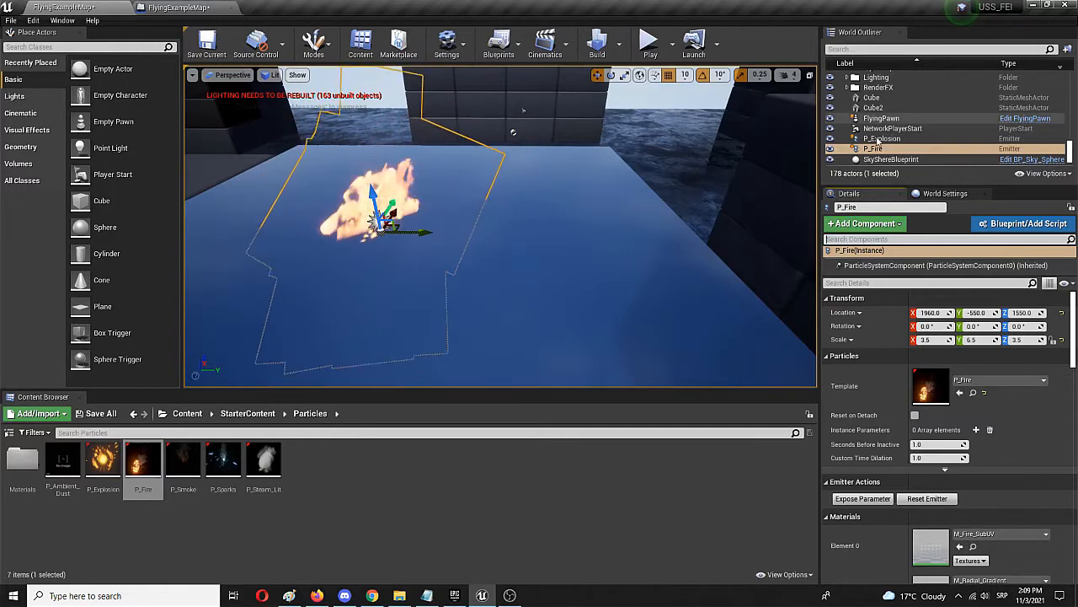
scroll("down", 3)
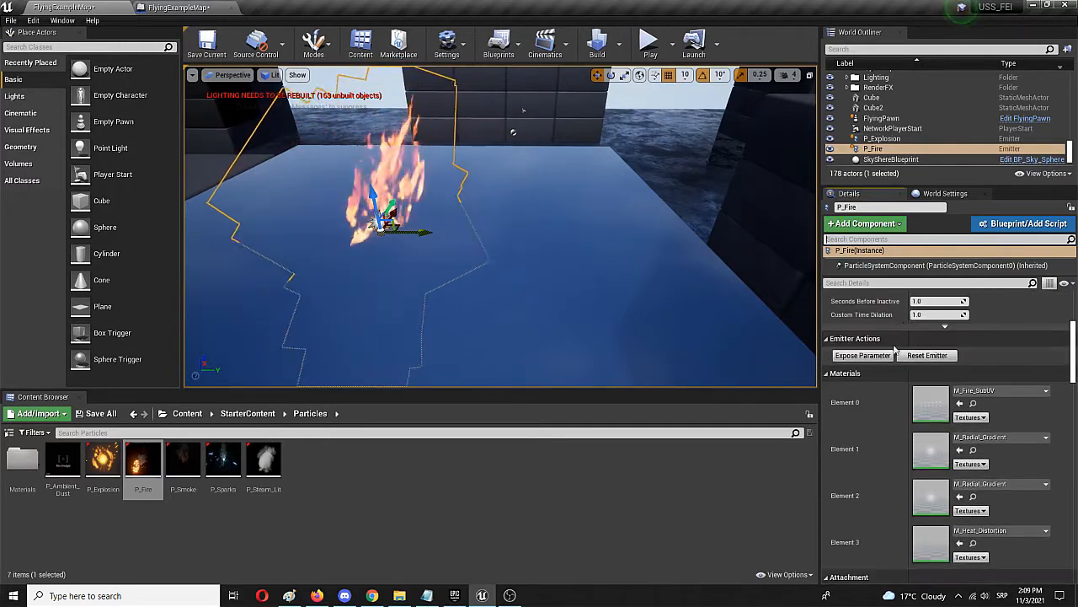
type("ad")
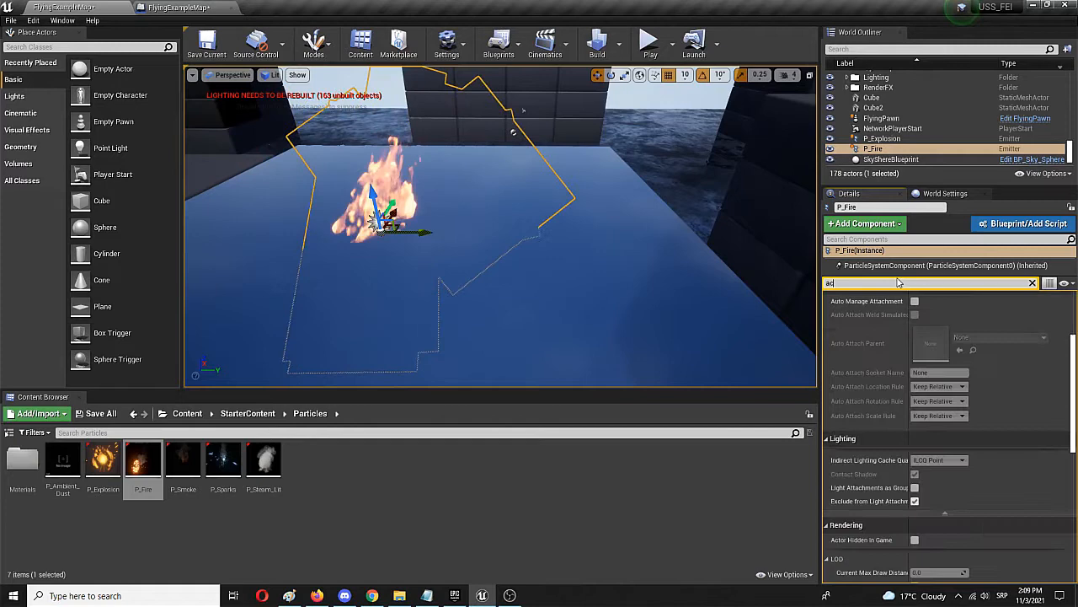
type("ctui")
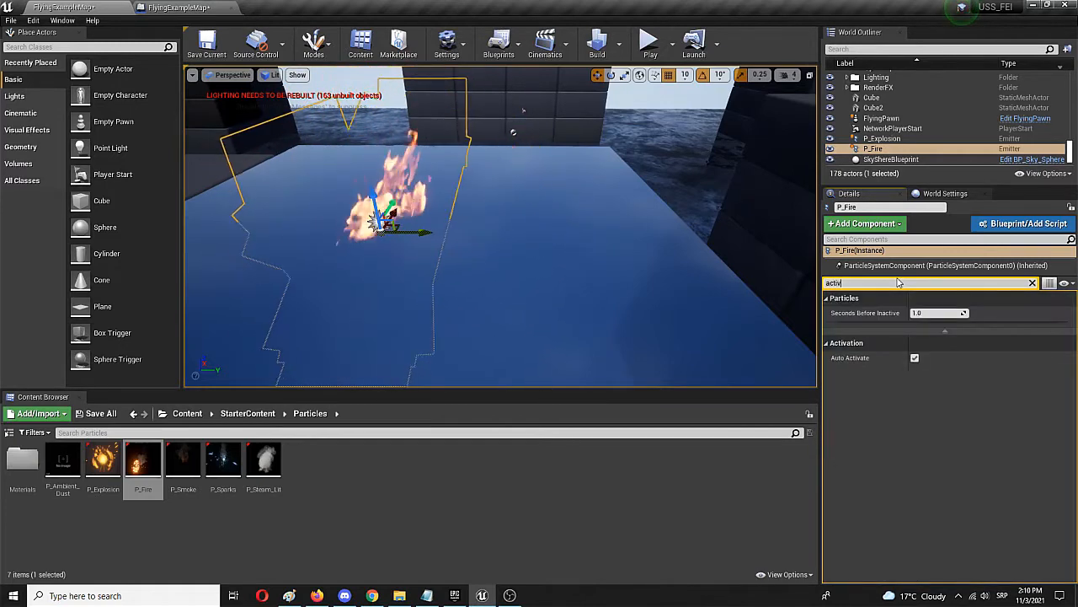
left_click(915, 357)
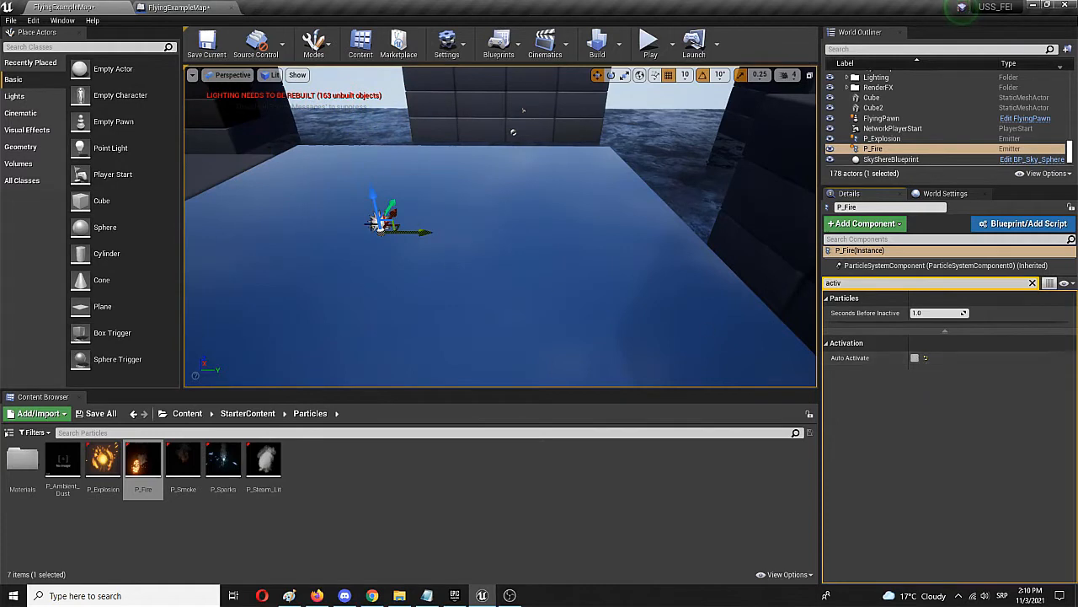
mouse_move(353, 223)
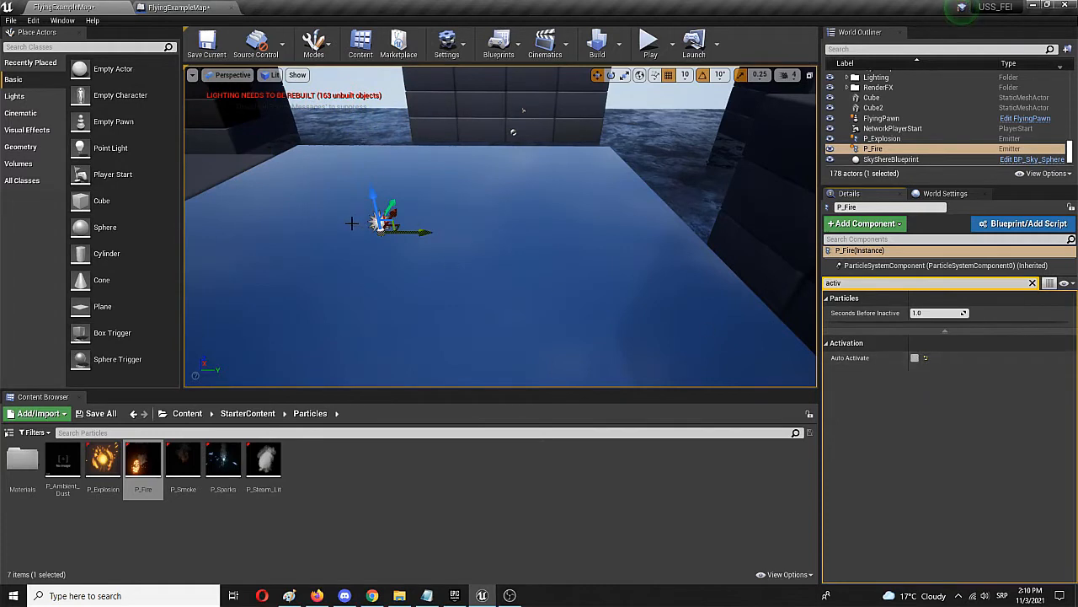
mouse_move(331, 218)
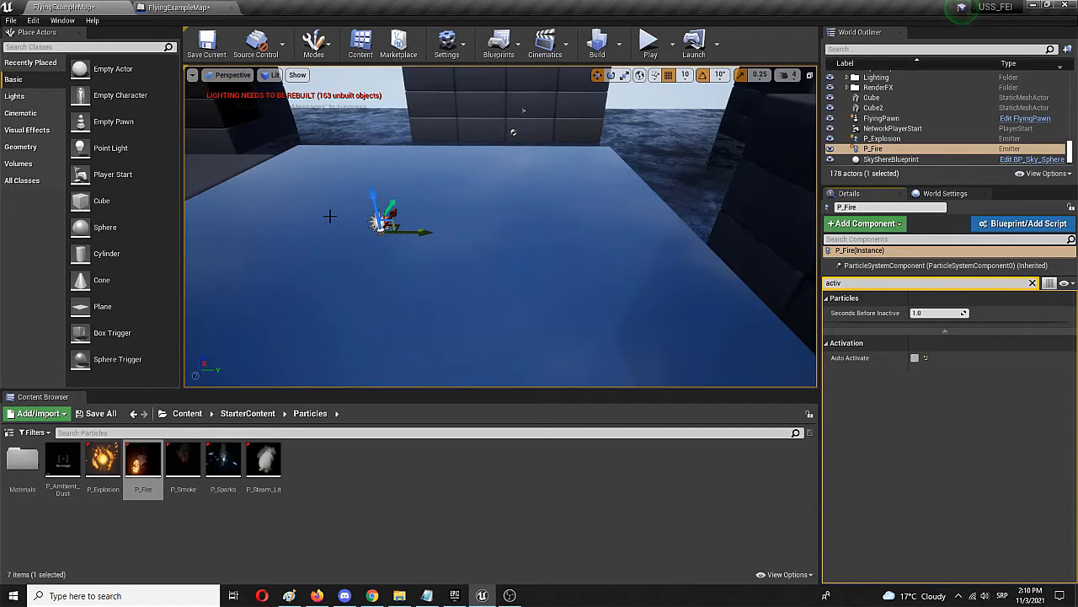
mouse_move(451, 200)
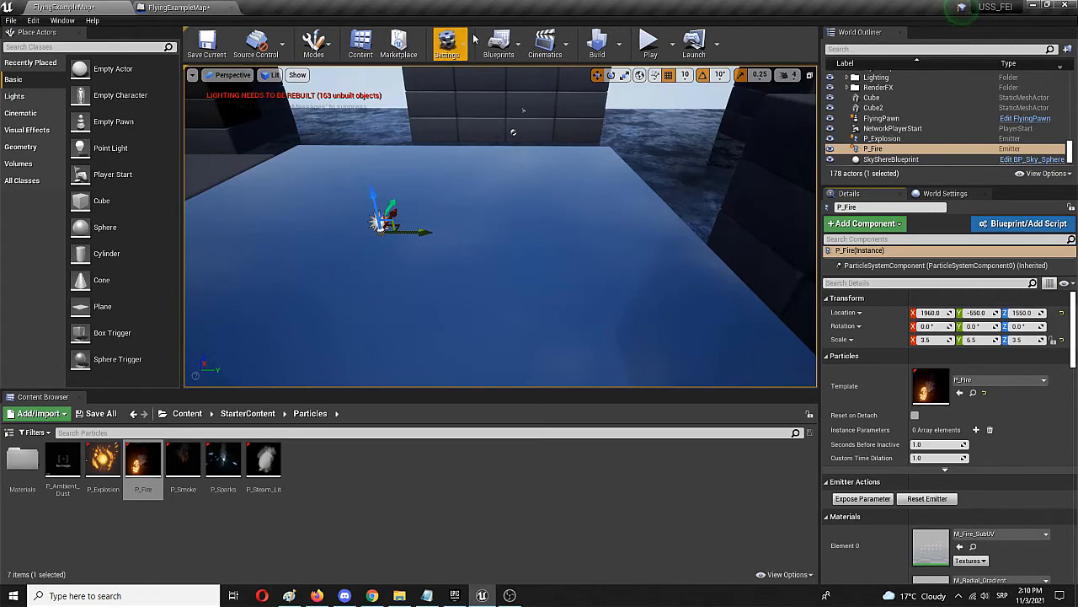
Step: Open the Level Blueprint and add a keyboard key input event
left_click(497, 42)
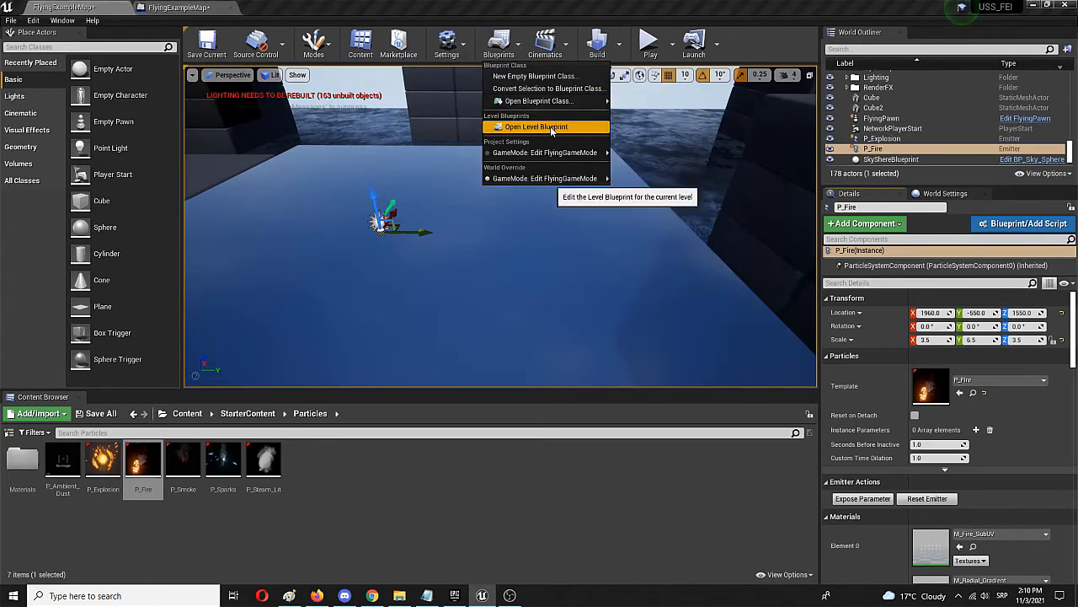
left_click(537, 126)
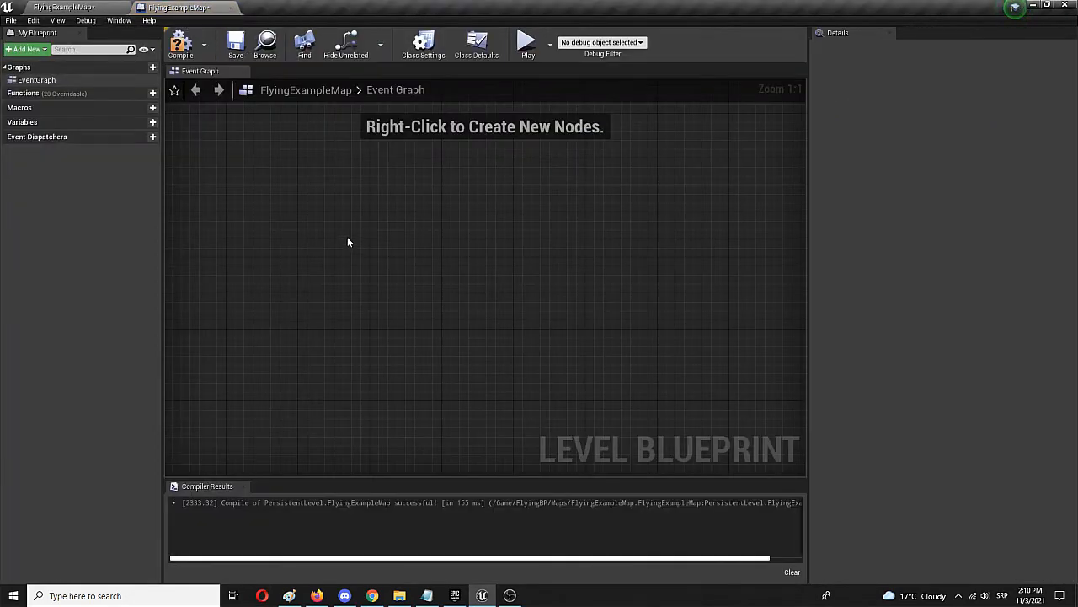
right_click(348, 242)
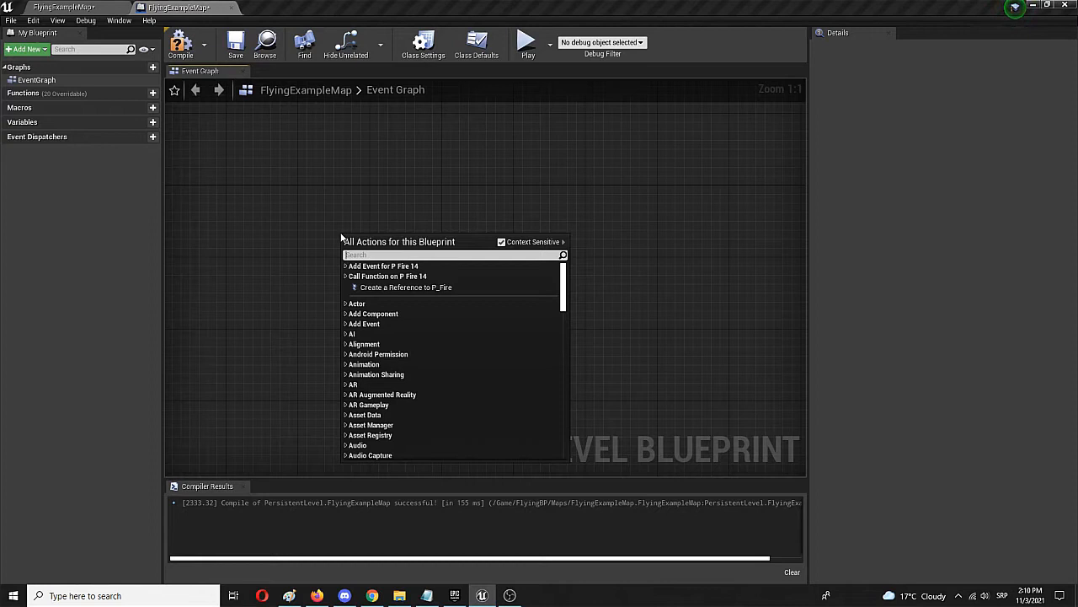
type("keyboard")
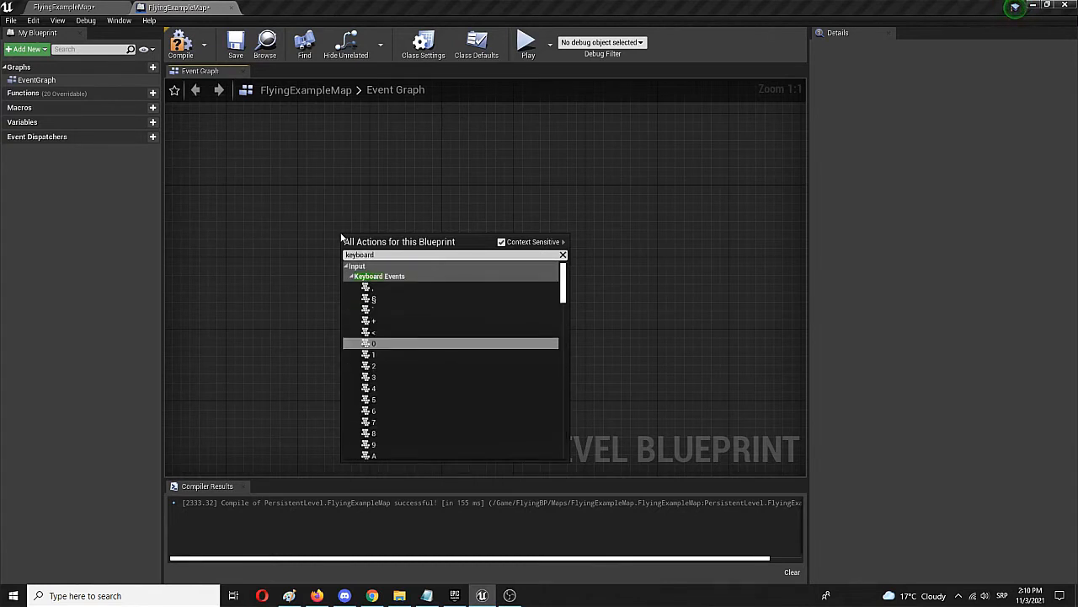
mouse_move(425, 347)
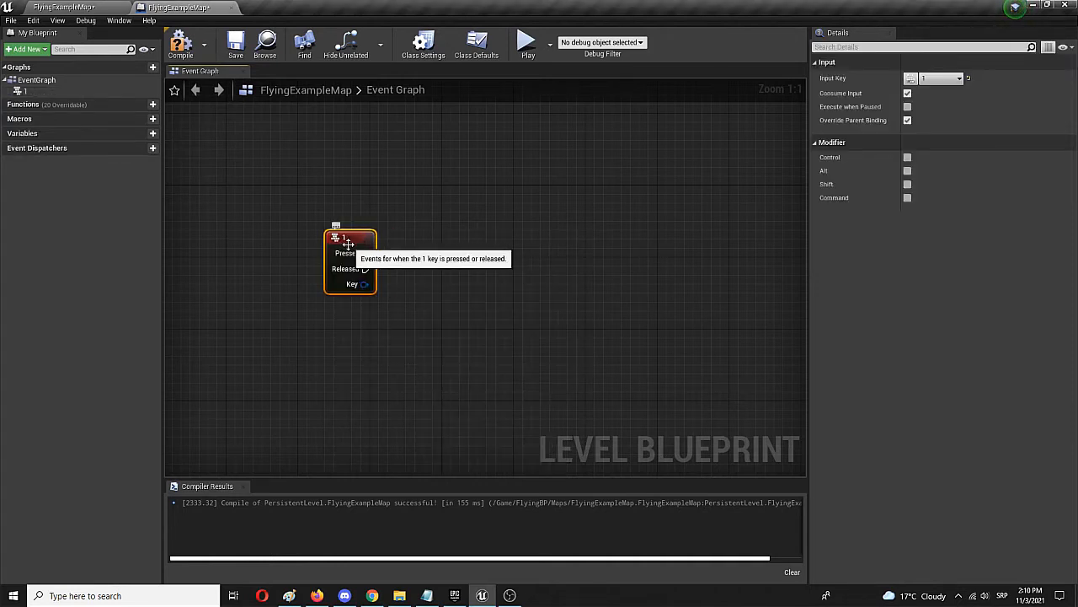
mouse_move(363, 252)
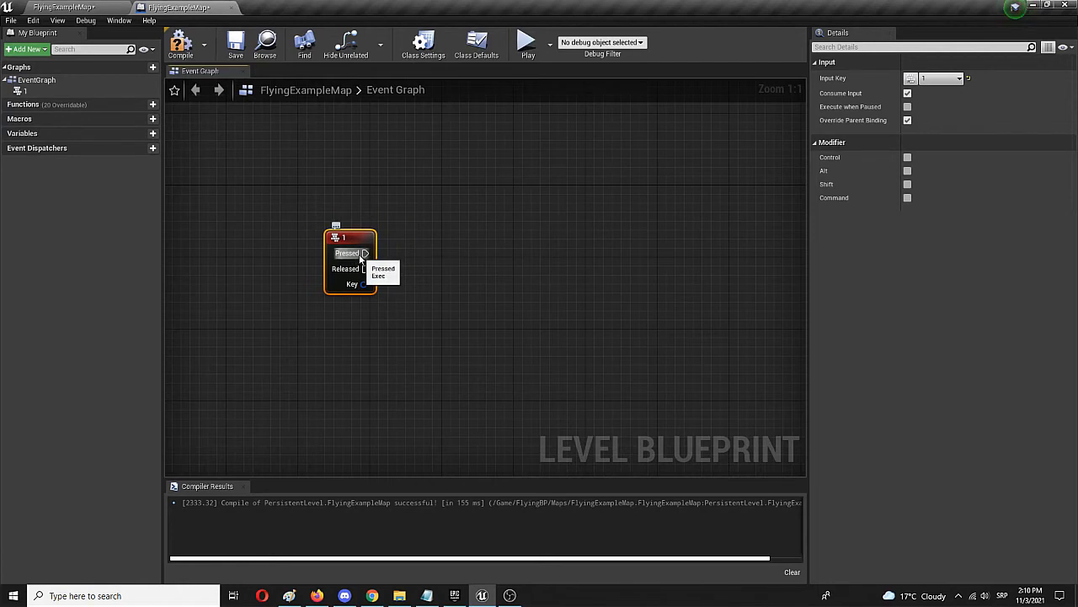
mouse_move(448, 271)
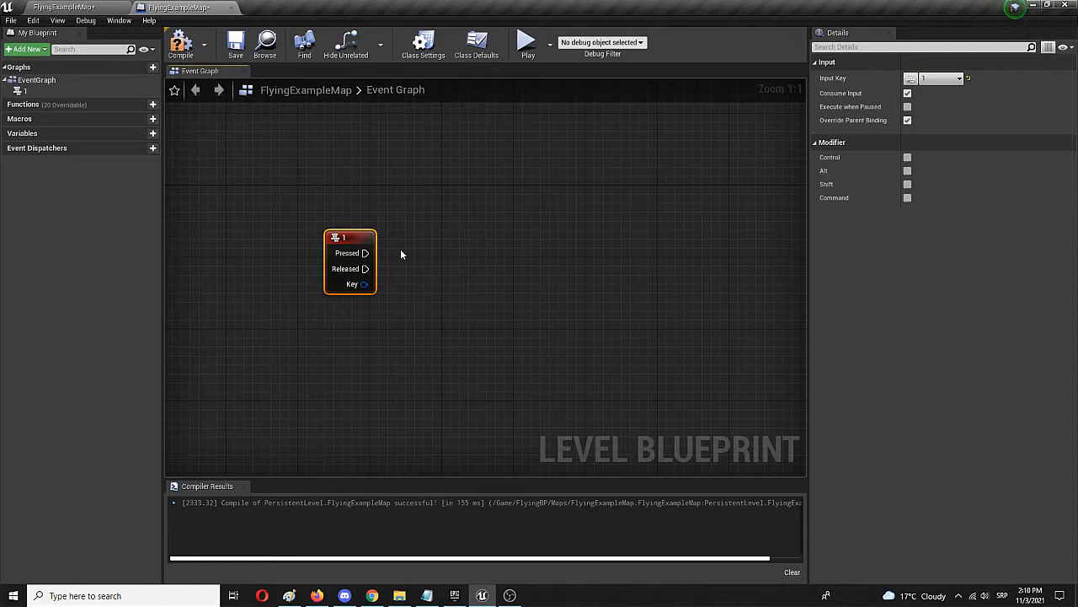
mouse_move(306, 318)
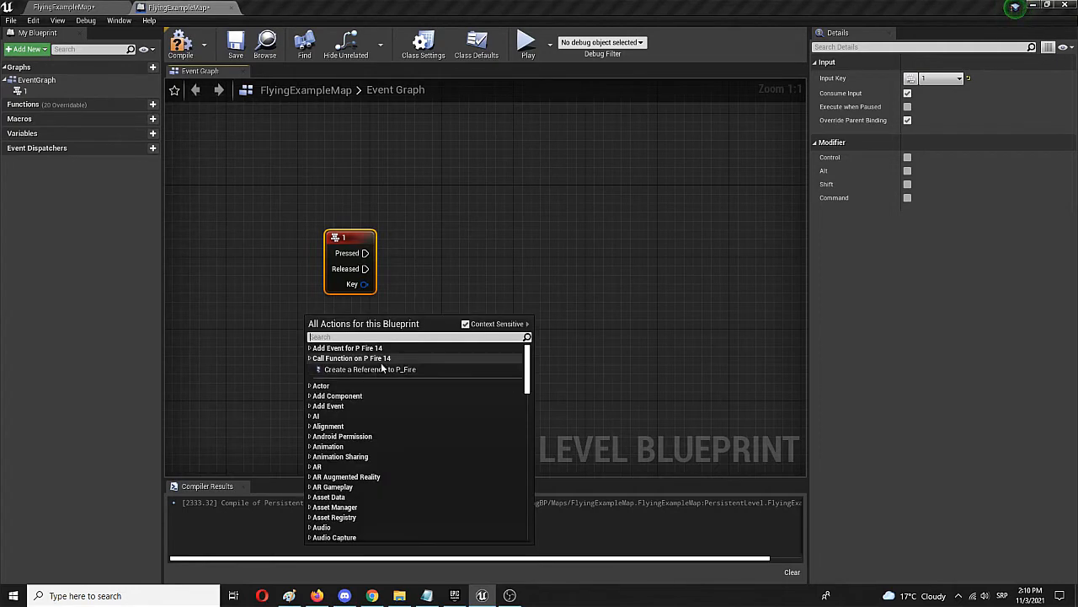
mouse_move(369, 369)
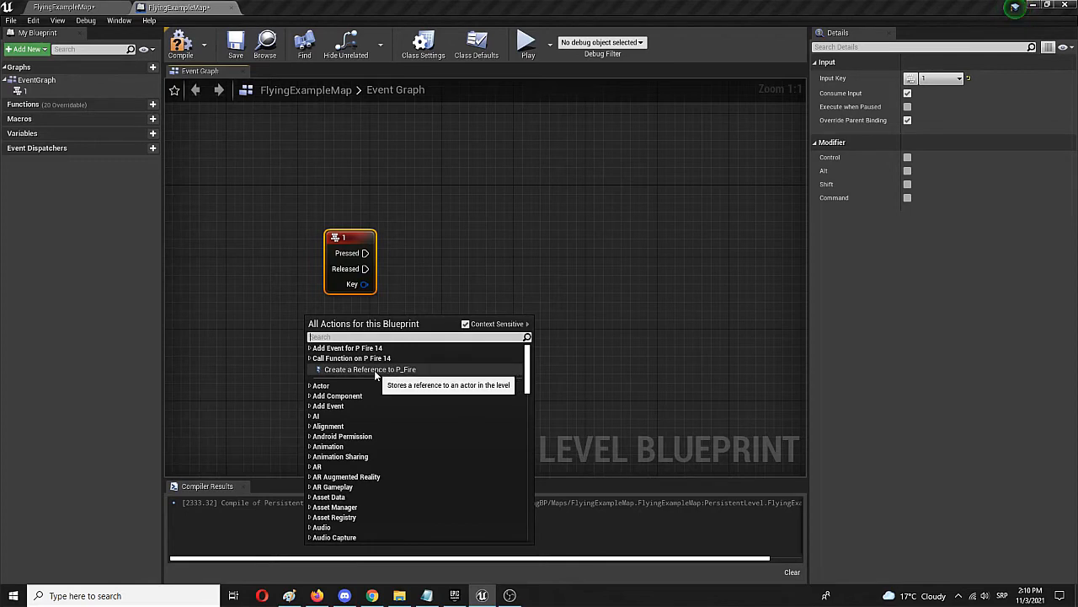
mouse_move(307, 348)
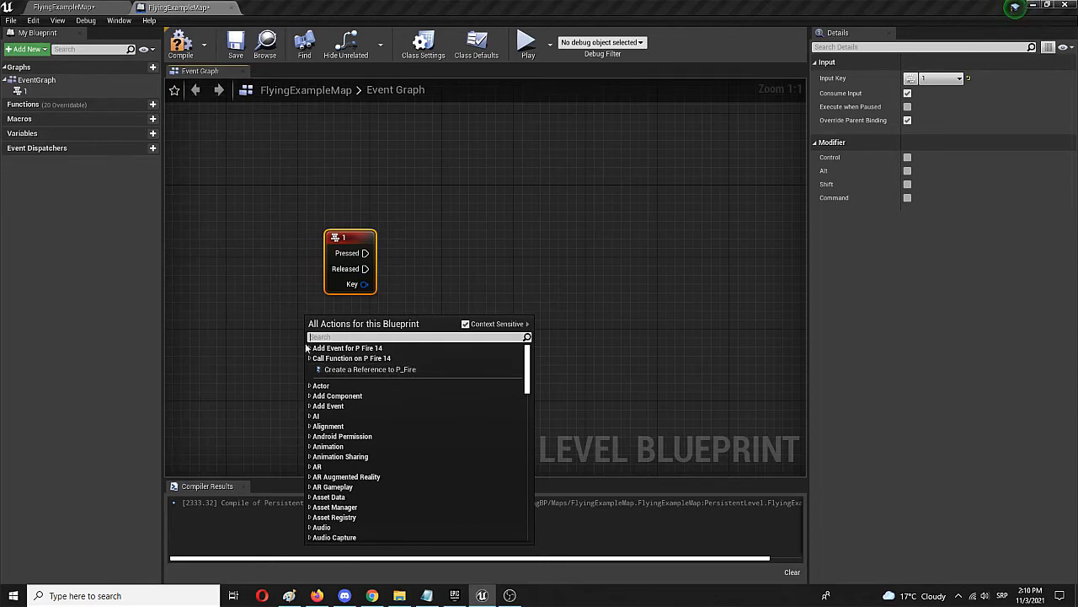
mouse_move(371, 369)
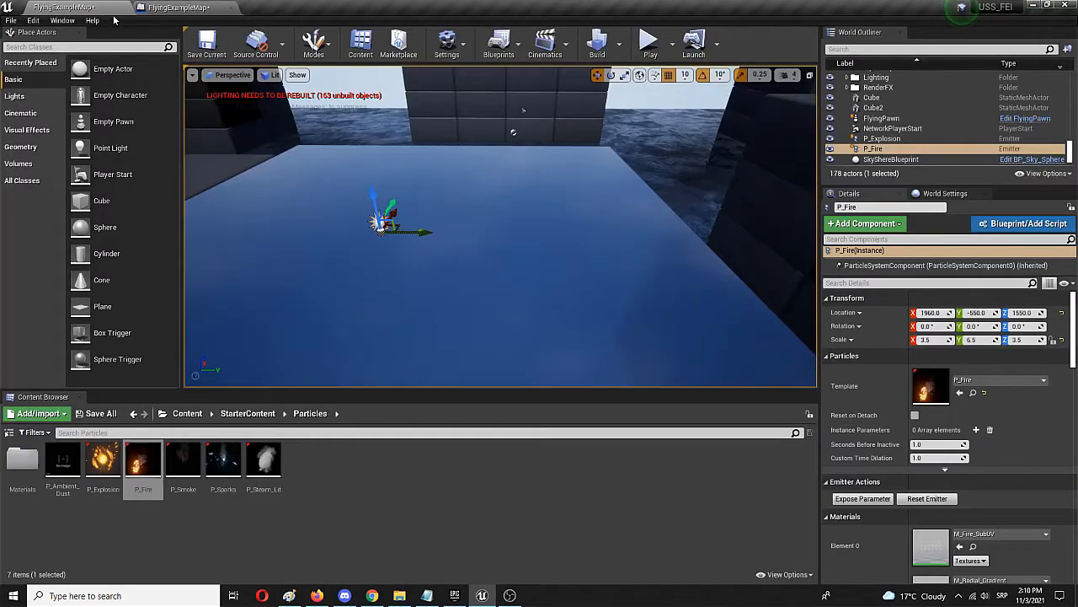
Step: Create a P_Explosion reference node in the Level Blueprint graph
left_click(882, 139)
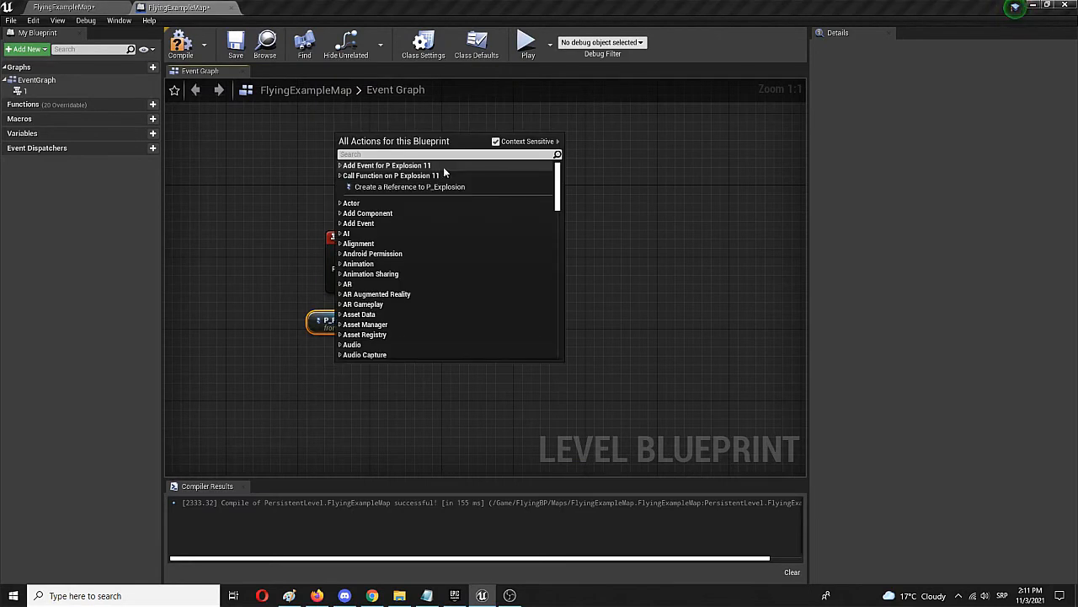
mouse_move(410, 187)
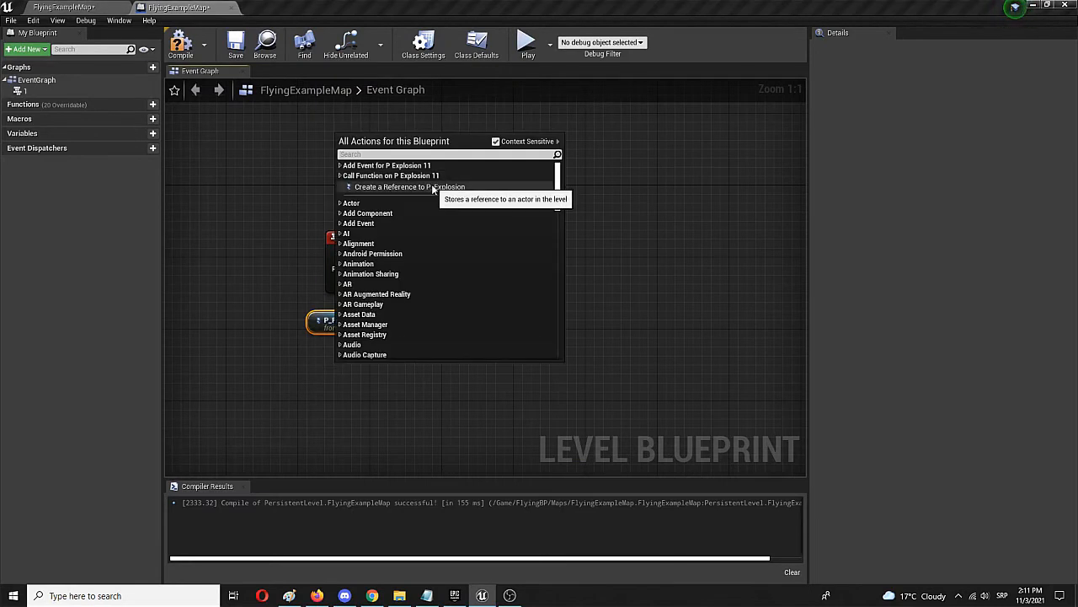
left_click(412, 186)
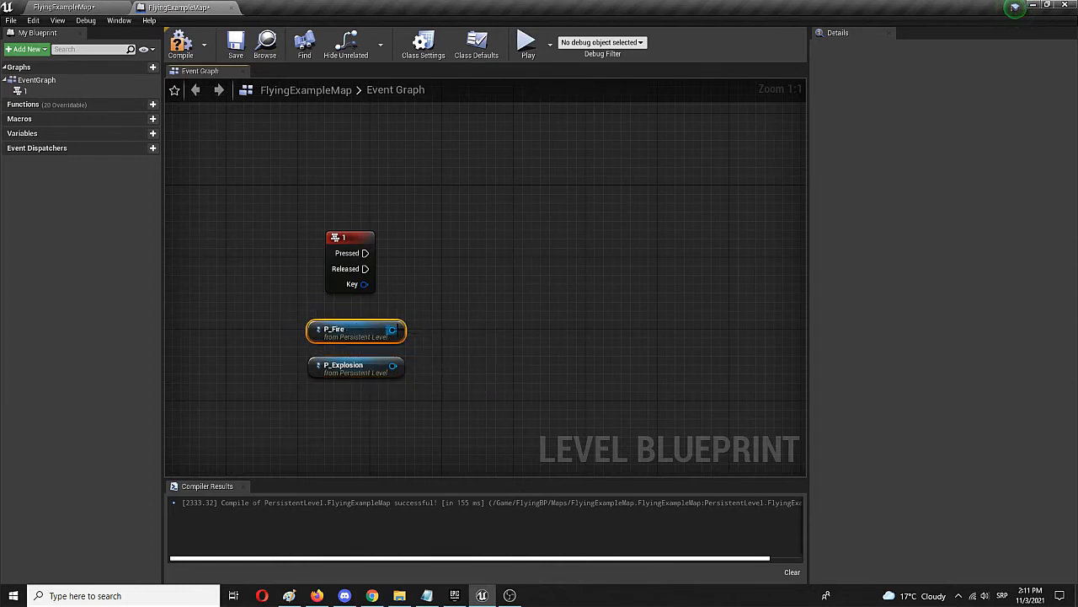
left_click_drag(392, 328, 546, 296)
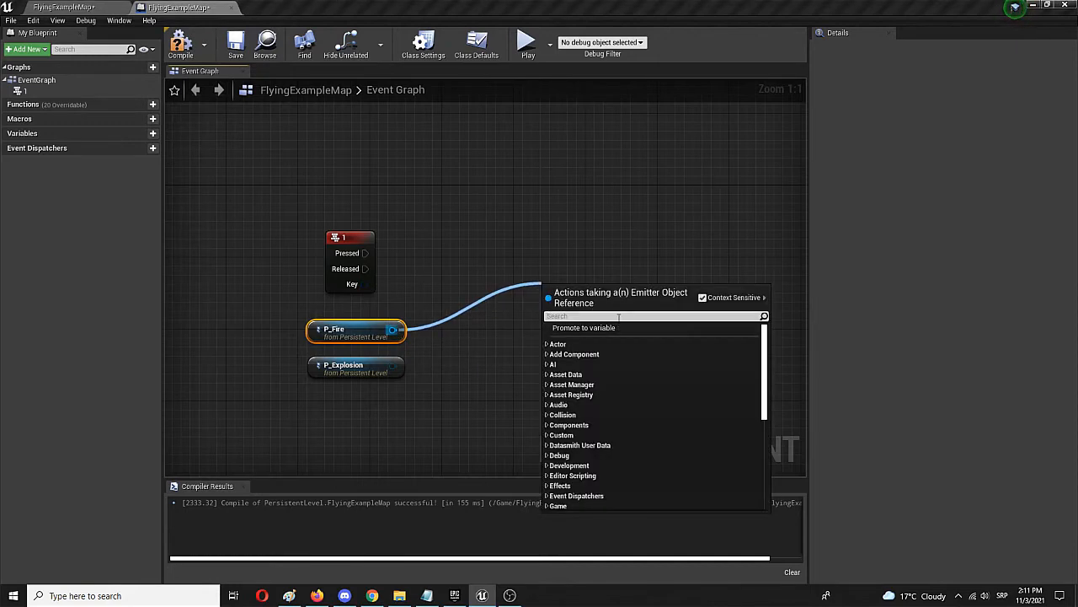
Step: Add an Activate node targeting both P_Fire and P_Explosion, then align the nodes
type("activa")
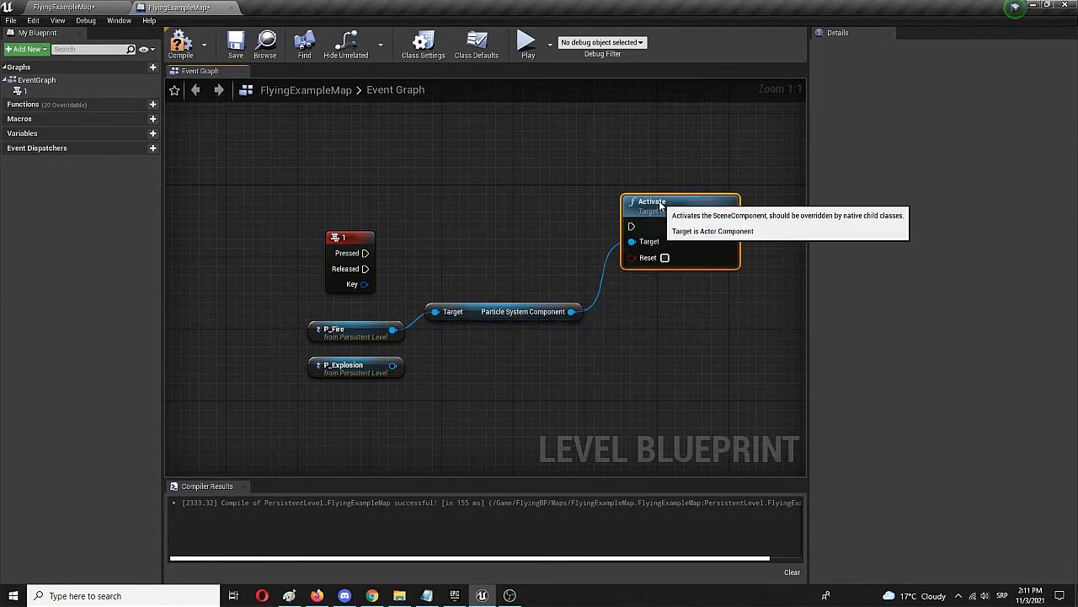
mouse_move(392, 367)
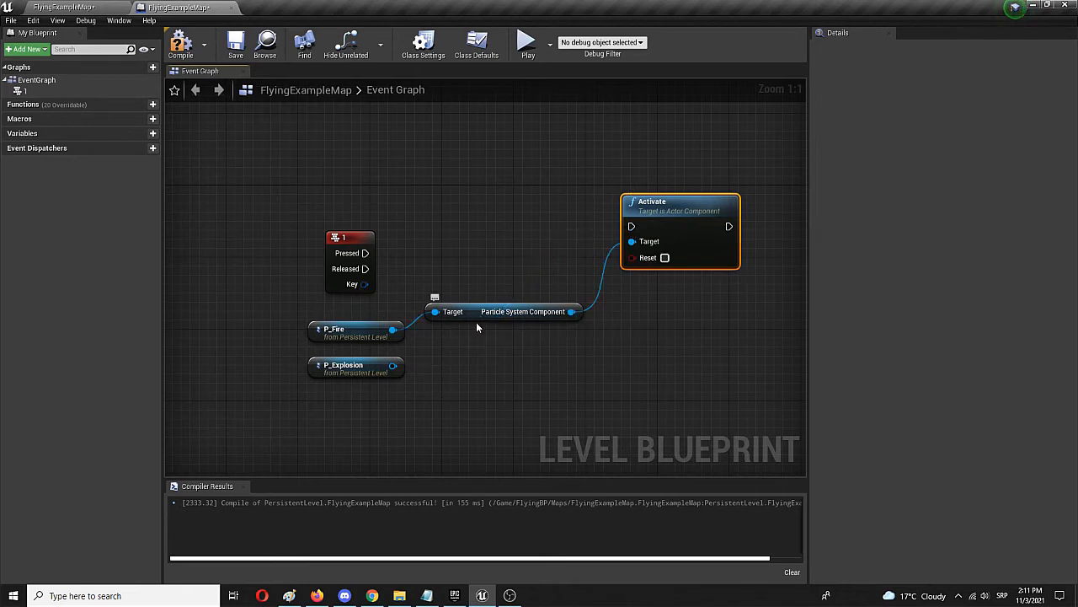
left_click(522, 364)
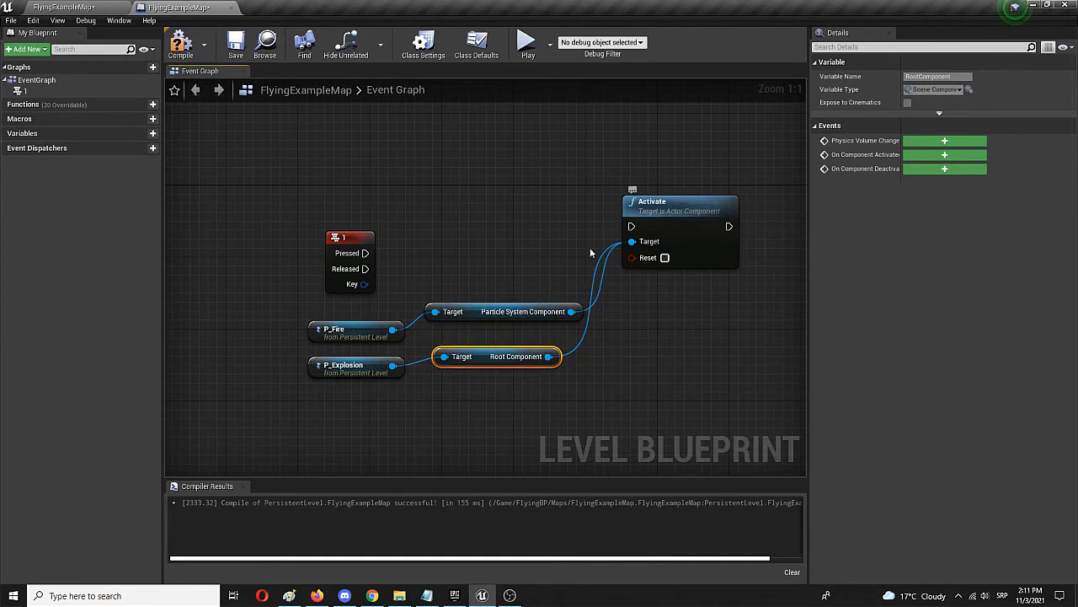
left_click(485, 302)
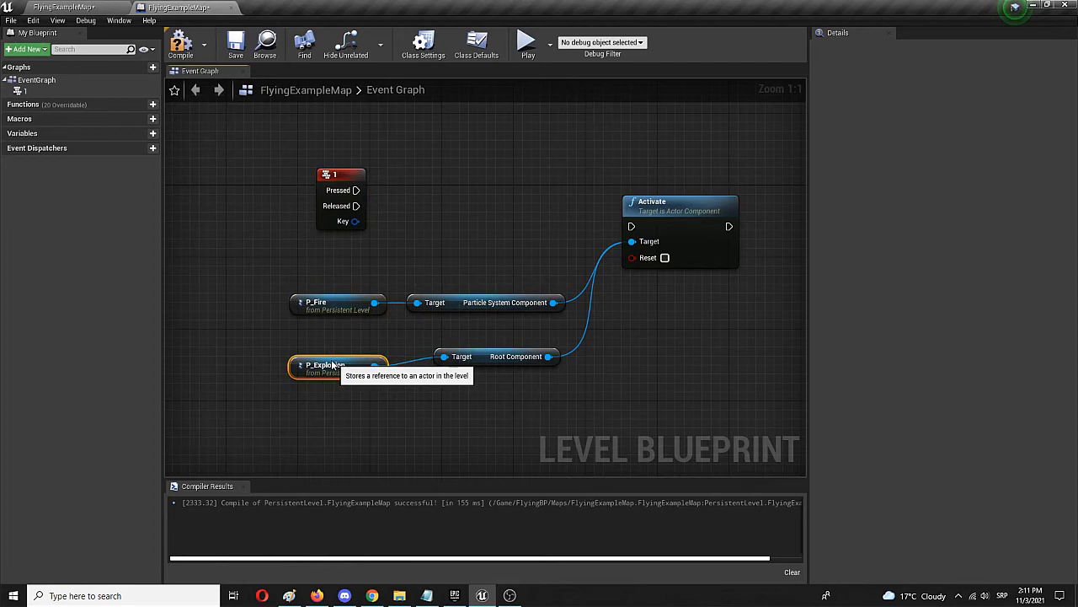
left_click(497, 355)
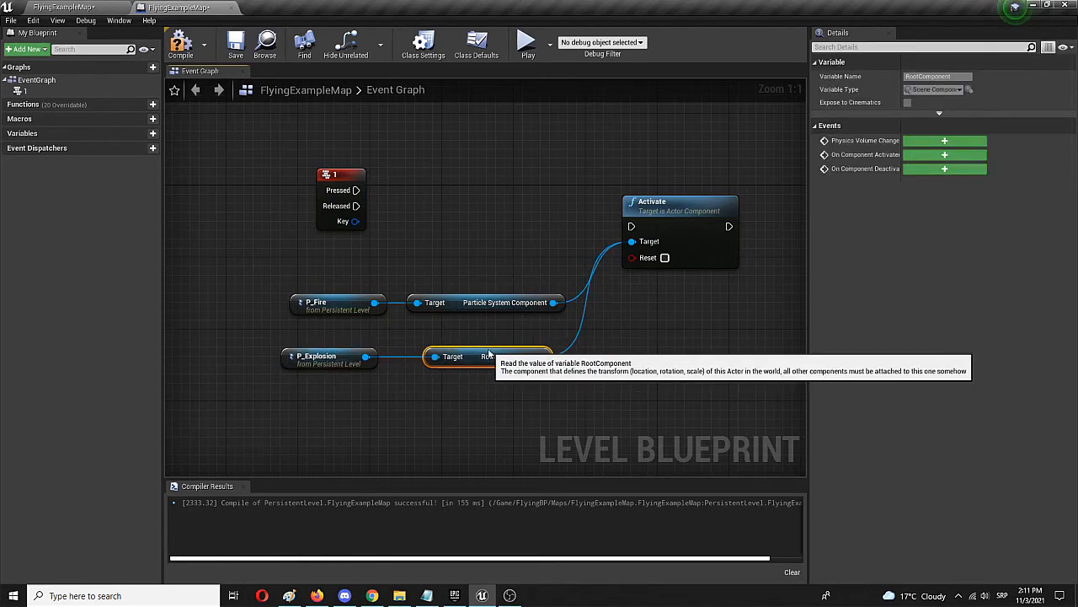
mouse_move(416, 214)
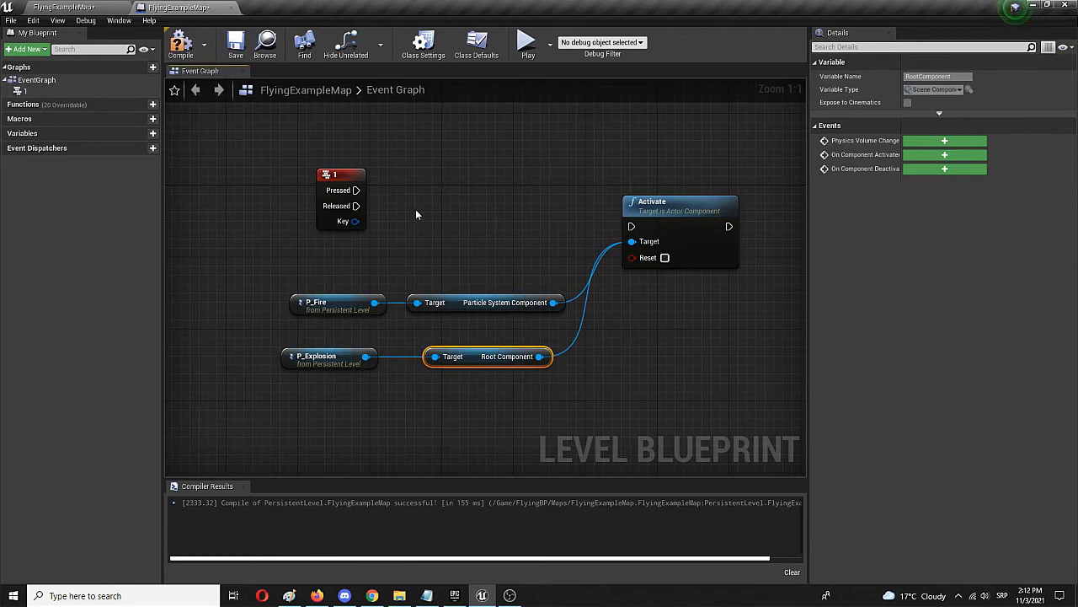
mouse_move(355, 189)
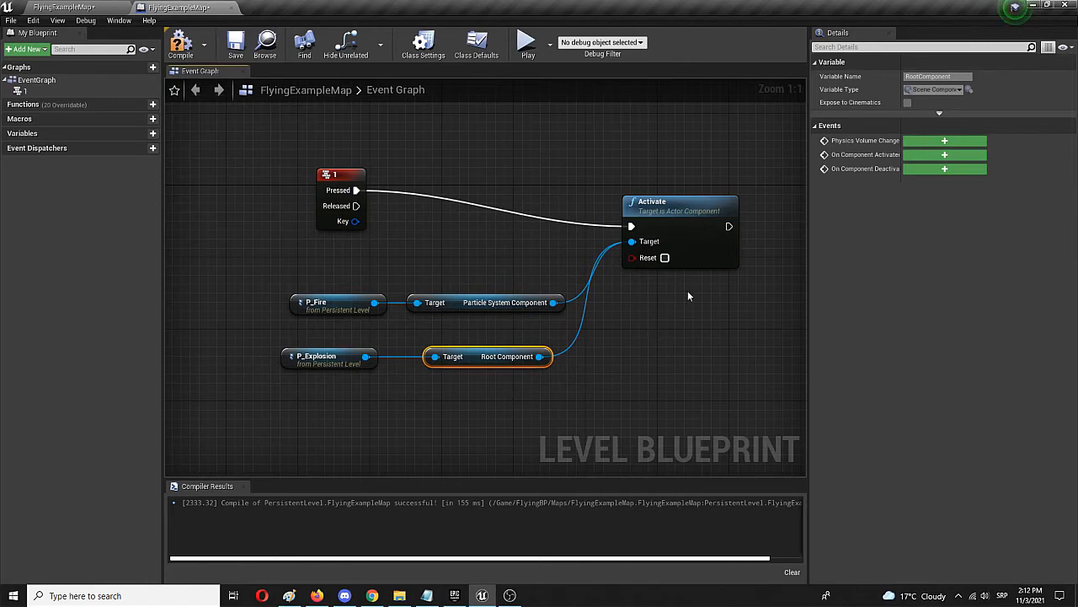
mouse_move(434, 302)
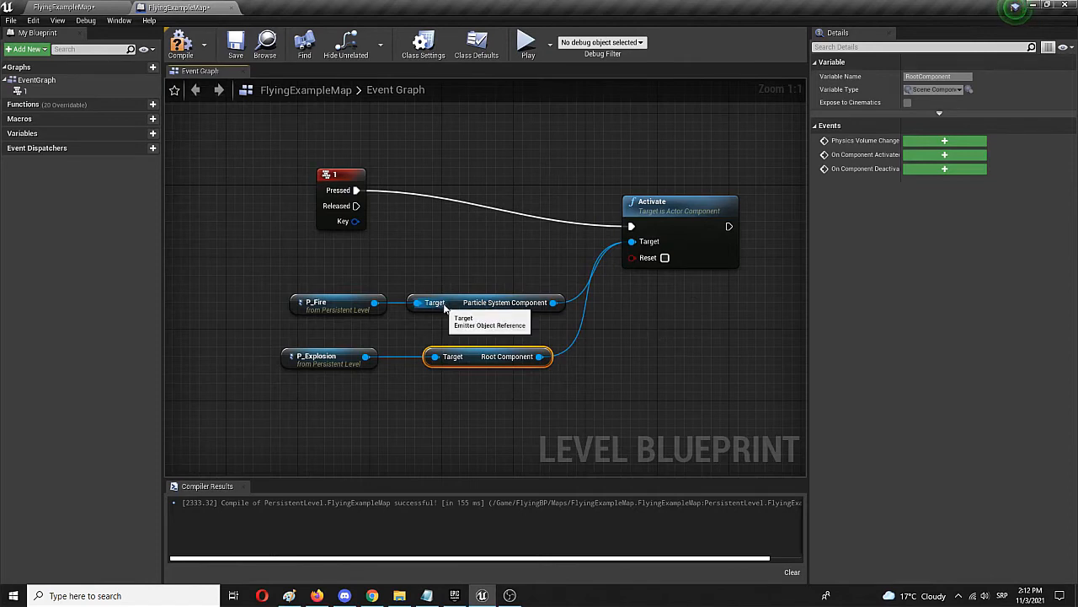
Step: Link the 1 event's Pressed exec pin to the Activate node's input
left_click(506, 303)
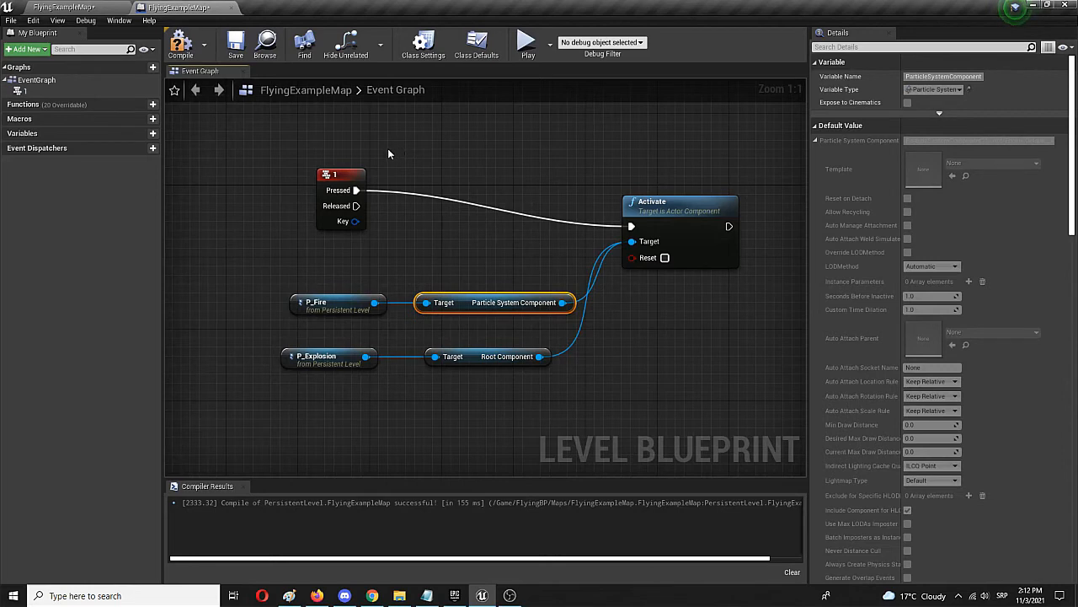
mouse_move(535, 224)
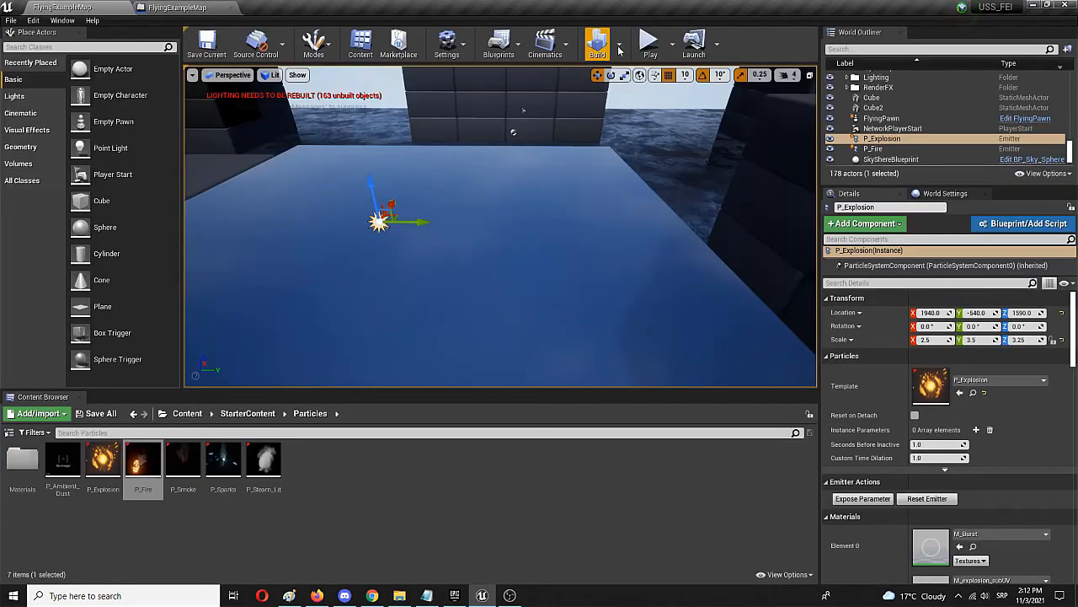
Step: Play the level, look around over the cube, then return to the Level Blueprint
left_click(648, 40)
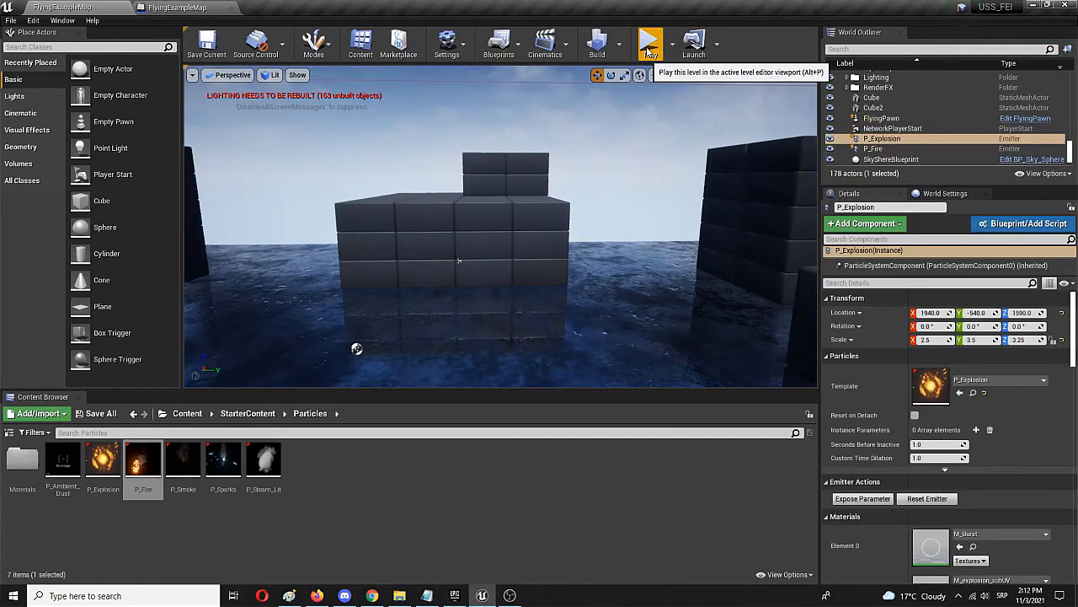
left_click(649, 42)
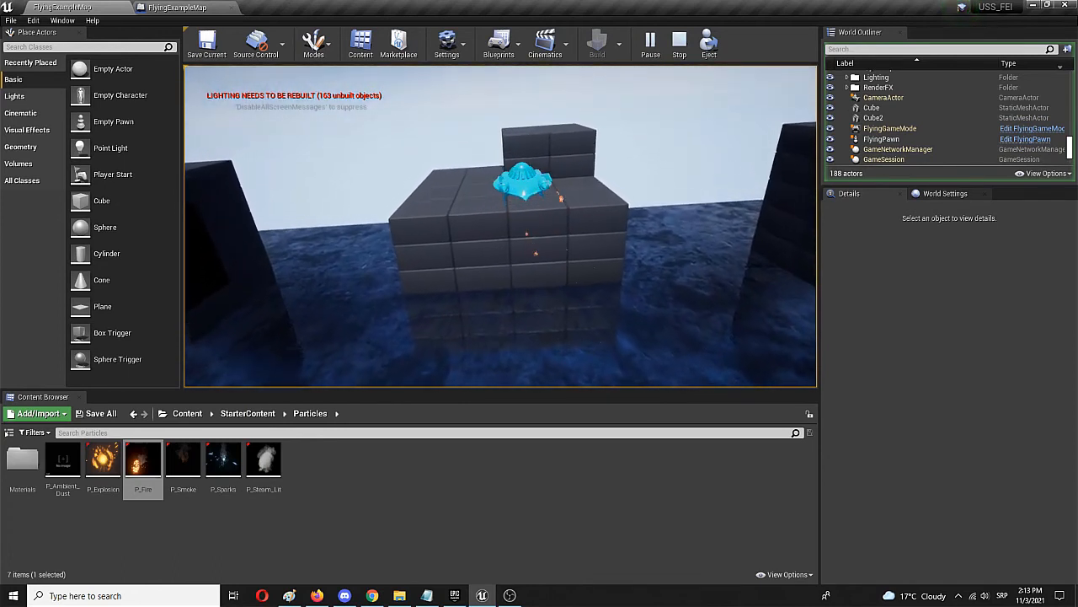
left_click_drag(506, 253, 506, 219)
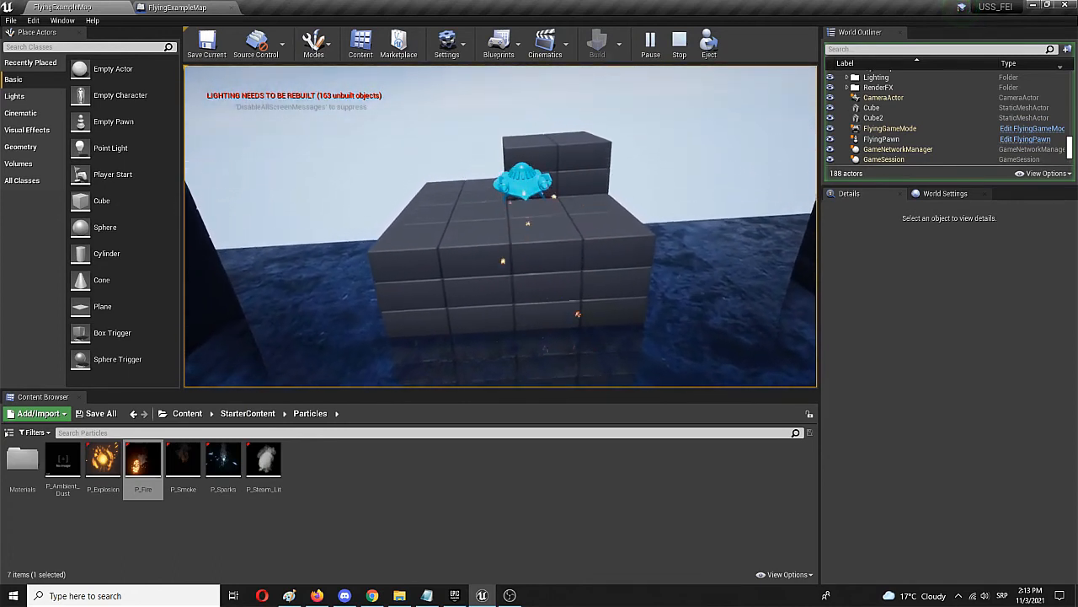
left_click(882, 138)
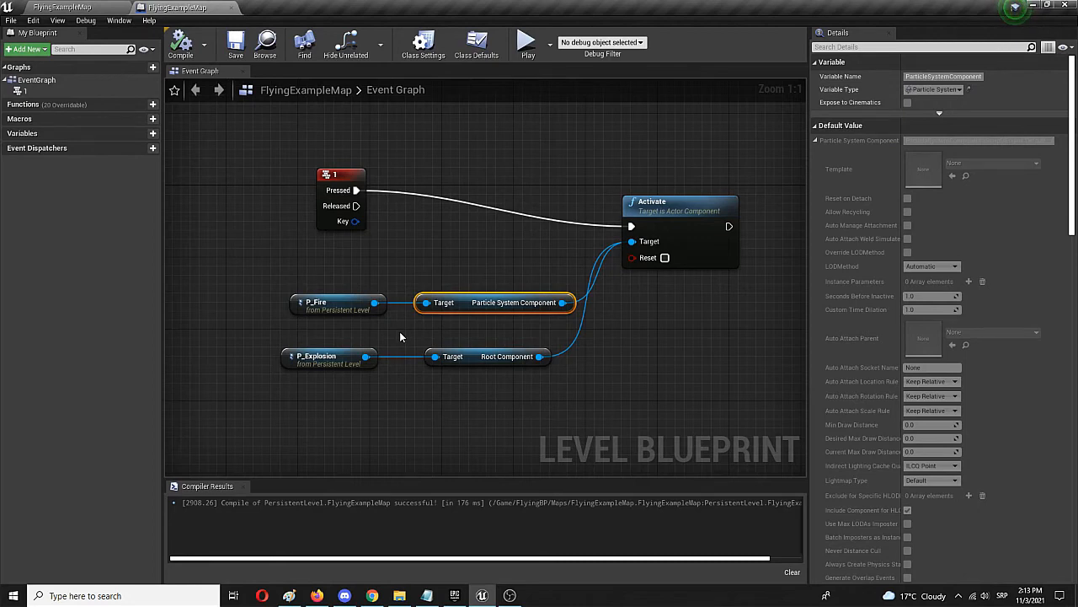
mouse_move(335, 282)
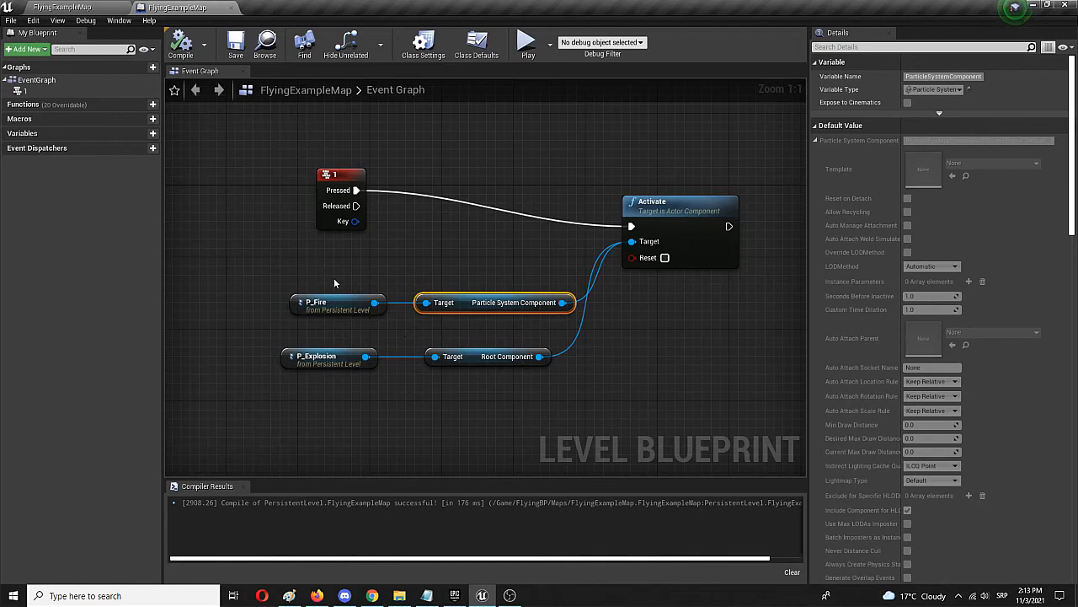
mouse_move(395, 219)
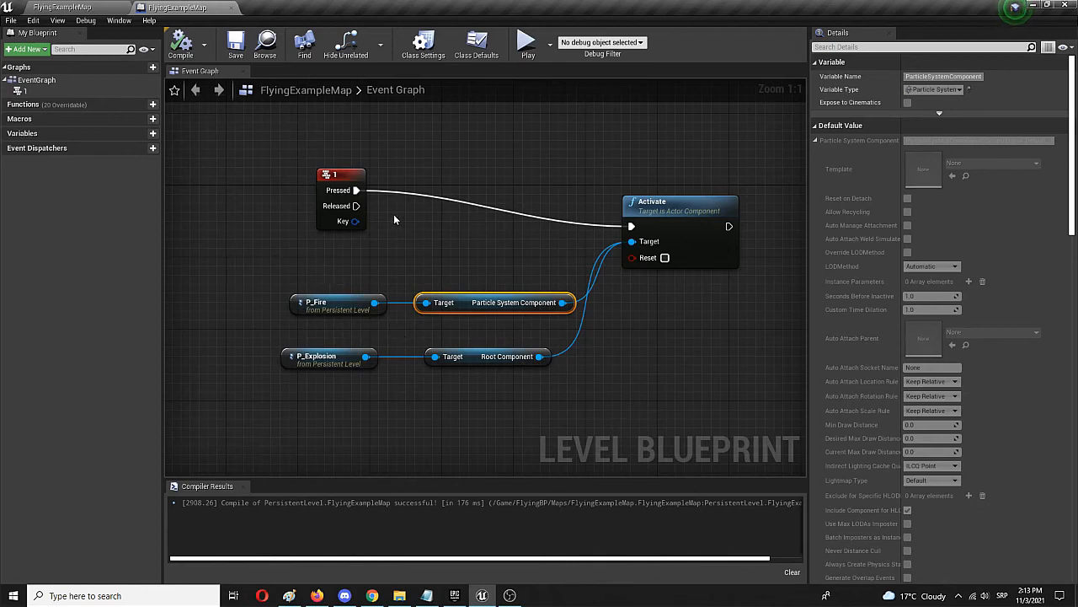
mouse_move(377, 192)
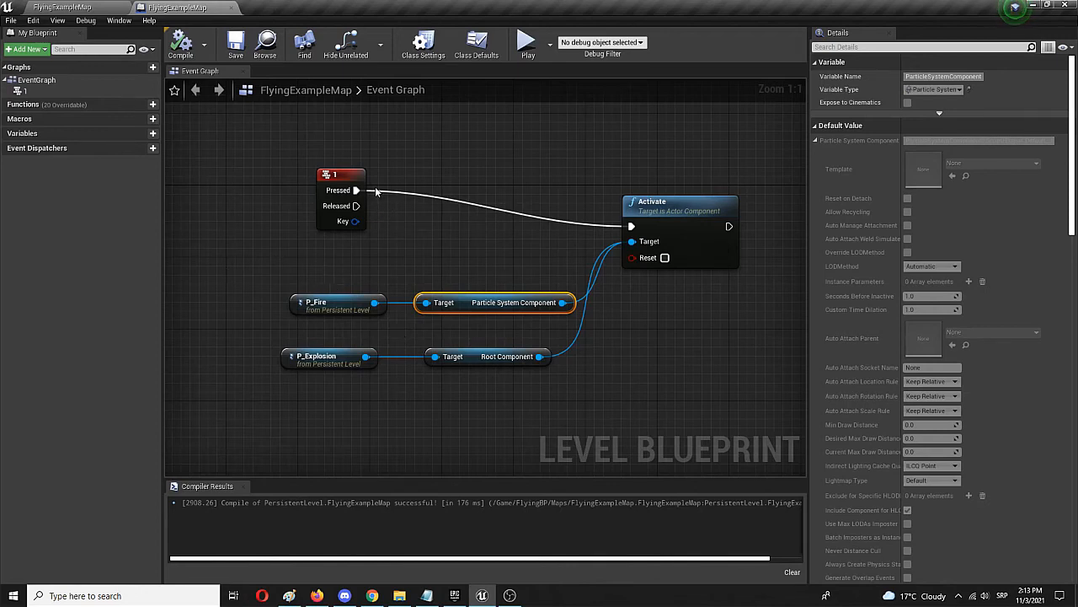
mouse_move(341, 175)
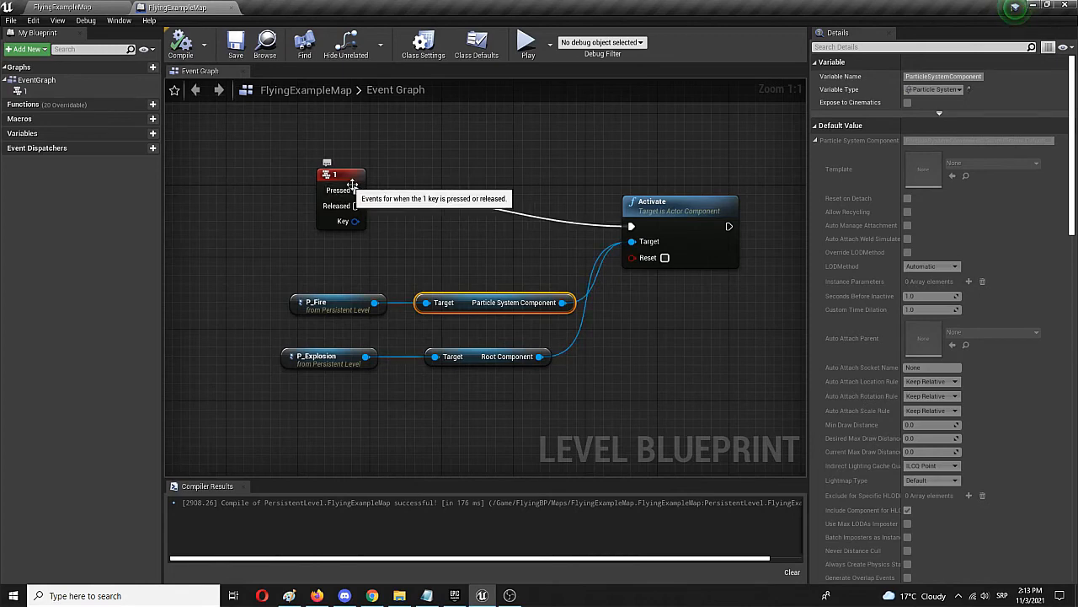
mouse_move(410, 195)
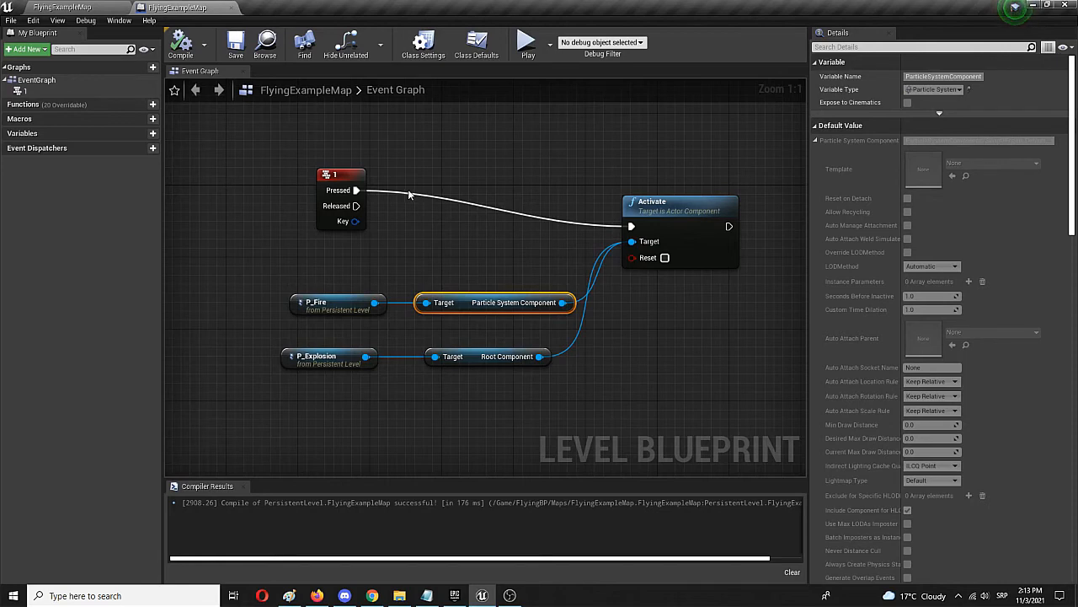
mouse_move(403, 168)
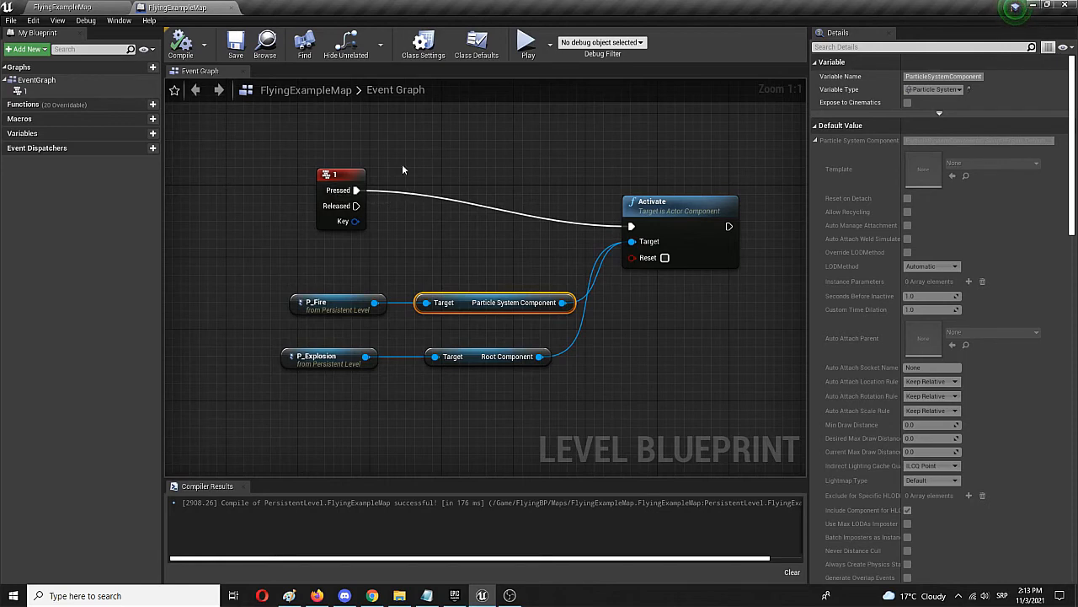
mouse_move(649, 225)
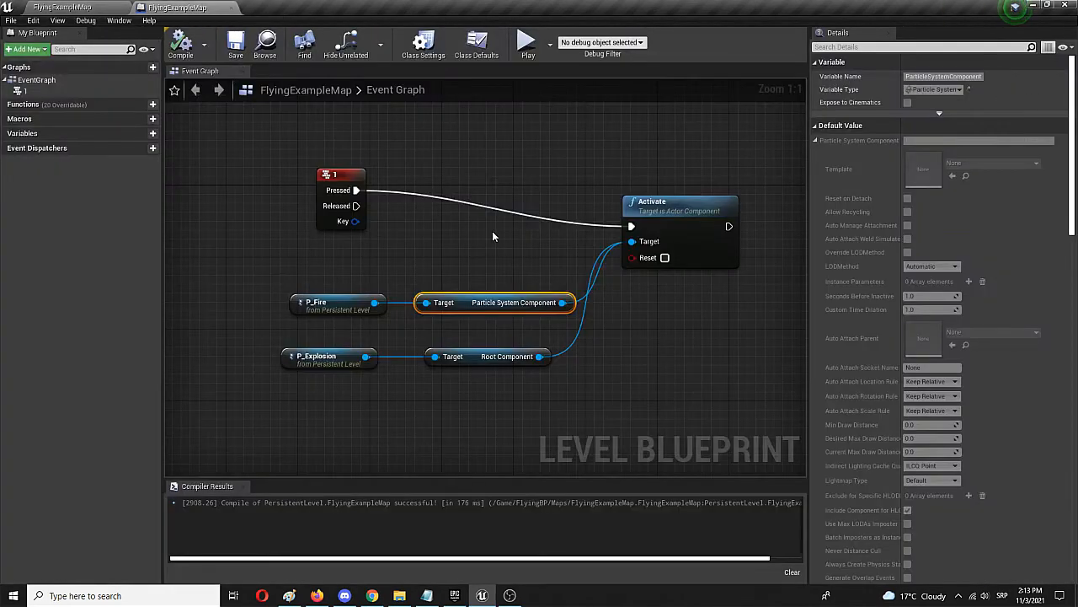
mouse_move(480, 224)
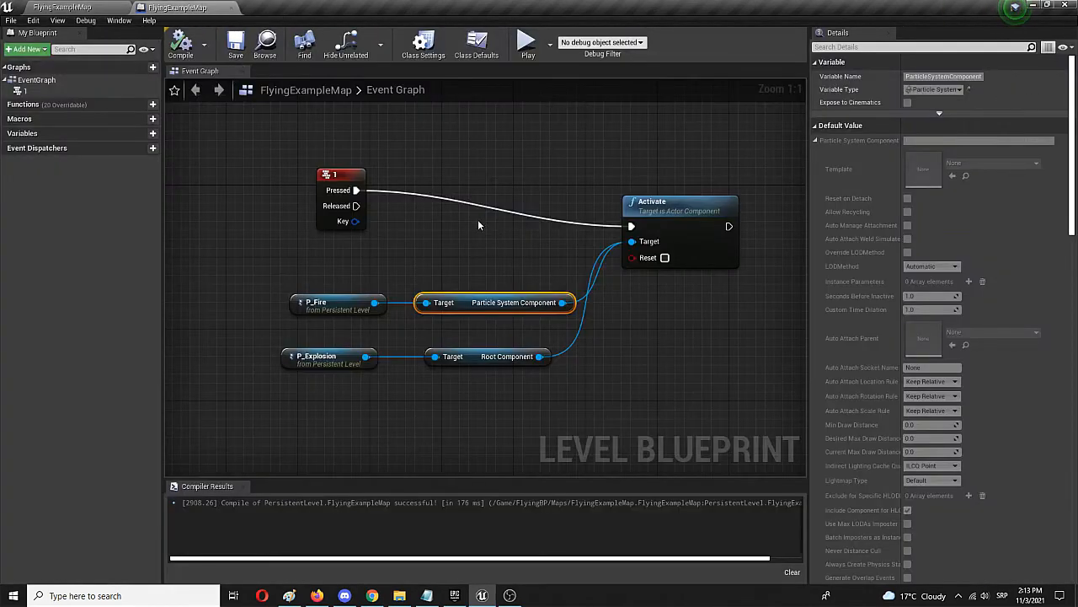
mouse_move(436, 211)
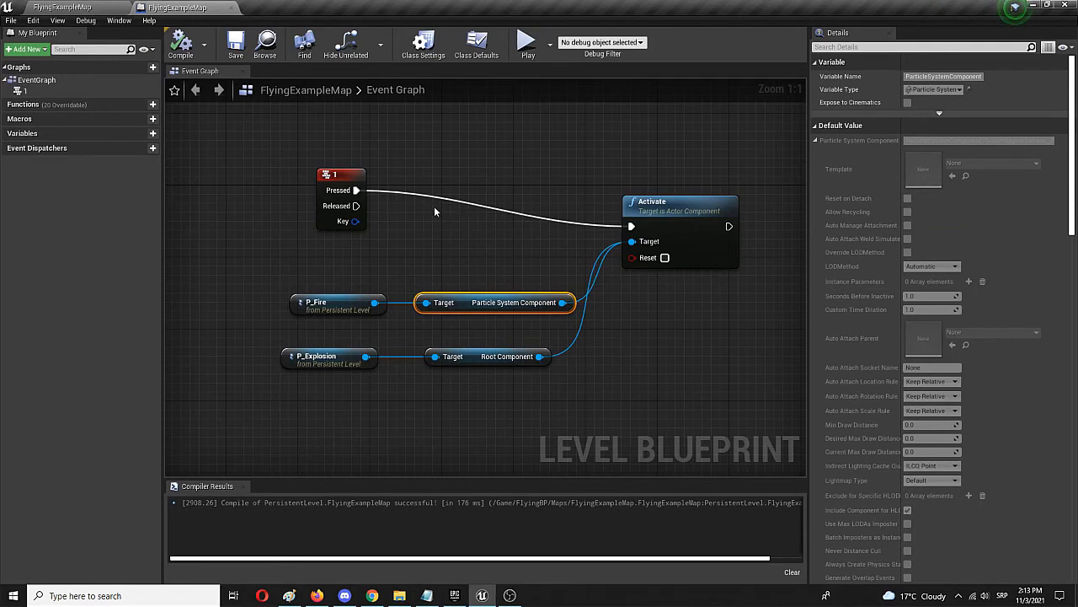
mouse_move(426, 225)
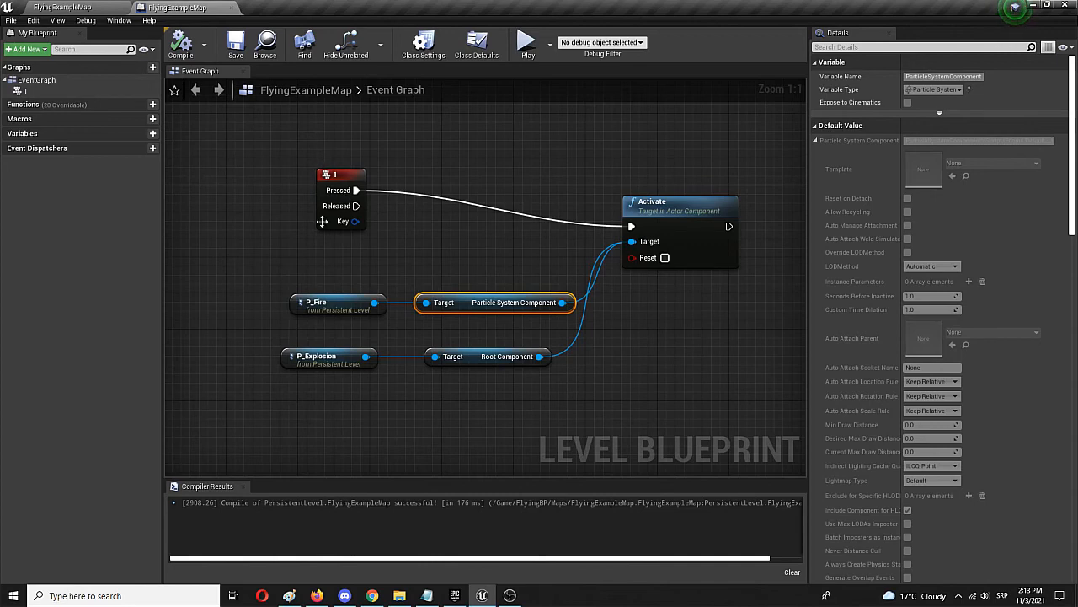
mouse_move(679, 207)
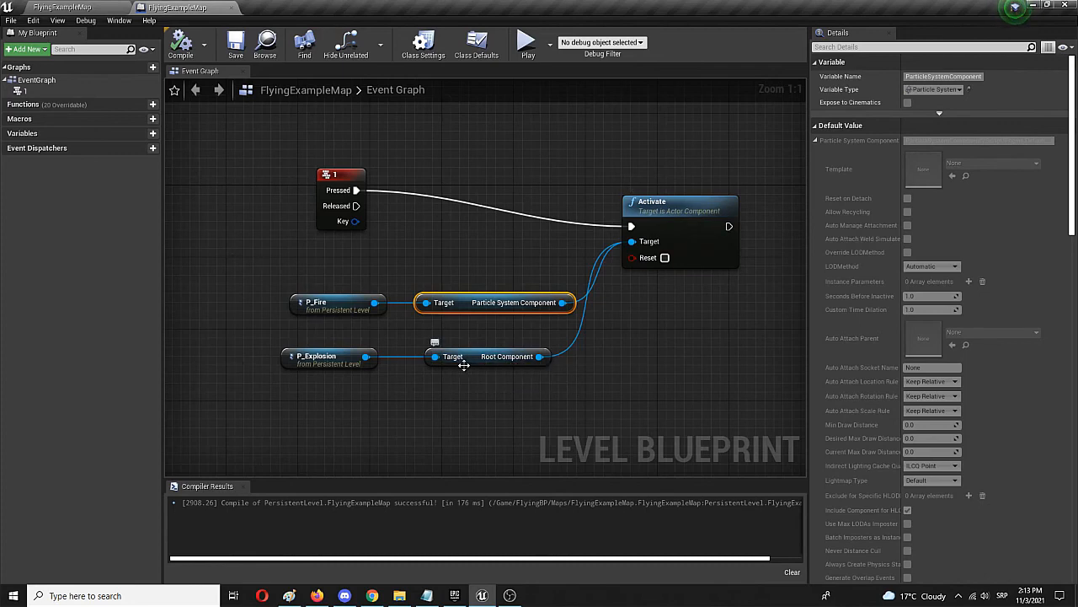
mouse_move(455, 348)
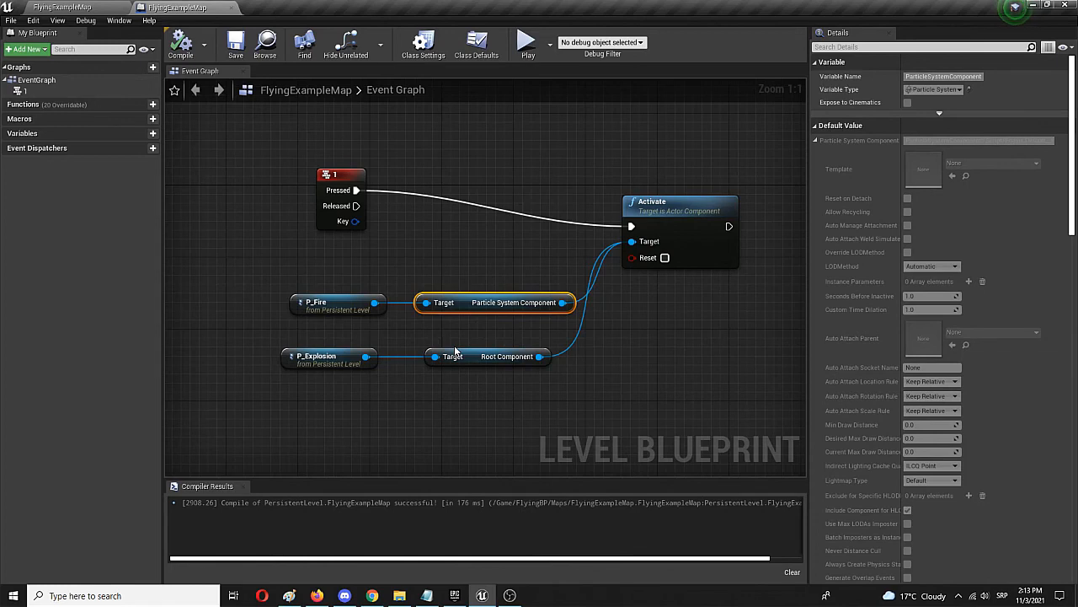
mouse_move(437, 356)
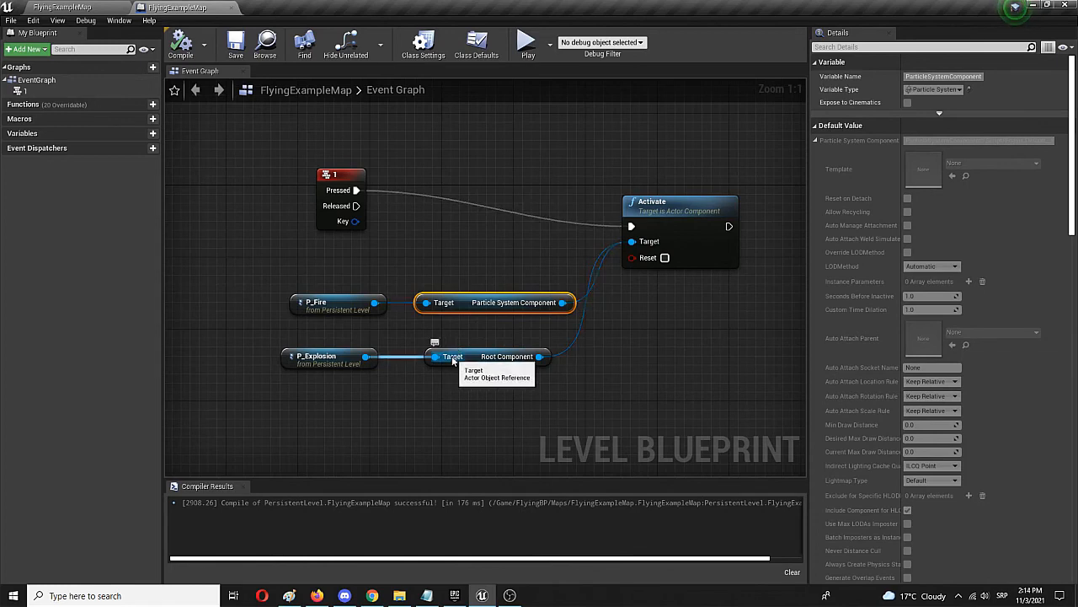